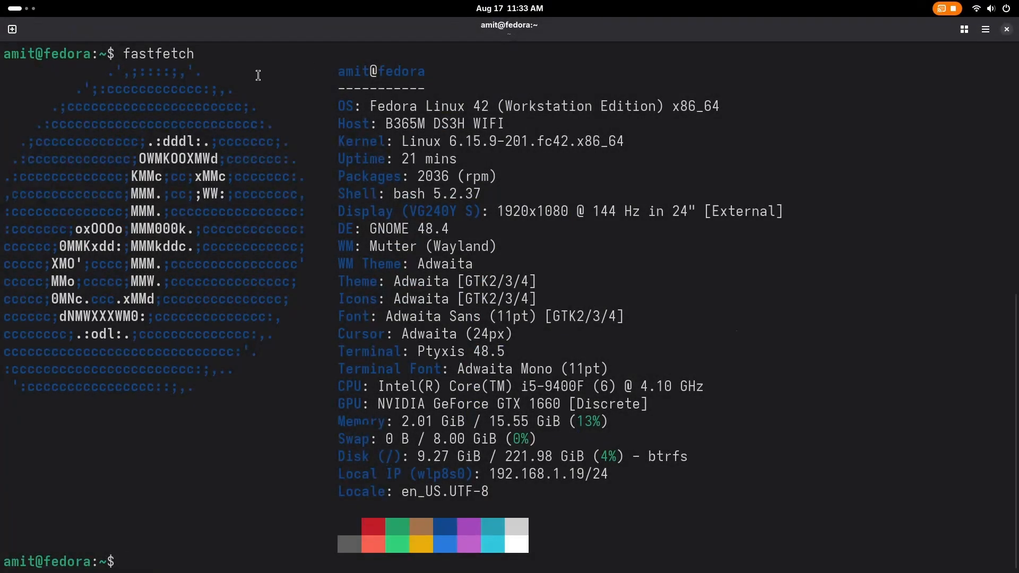
pyautogui.moveTo(174, 123)
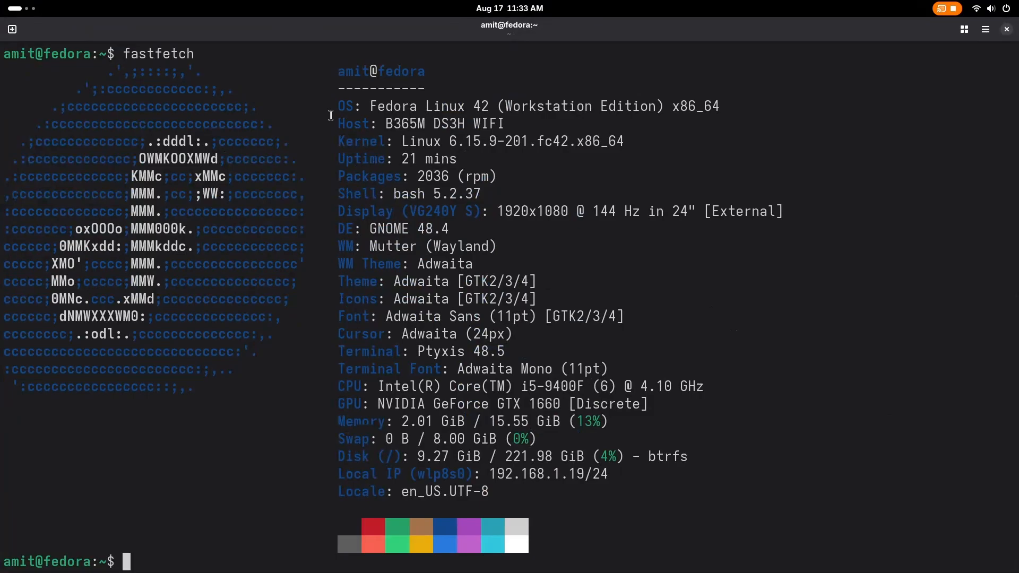
# Switch from the fastfetch terminal to the browser showing the WhiteSur tutorial video
pyautogui.press('Super')
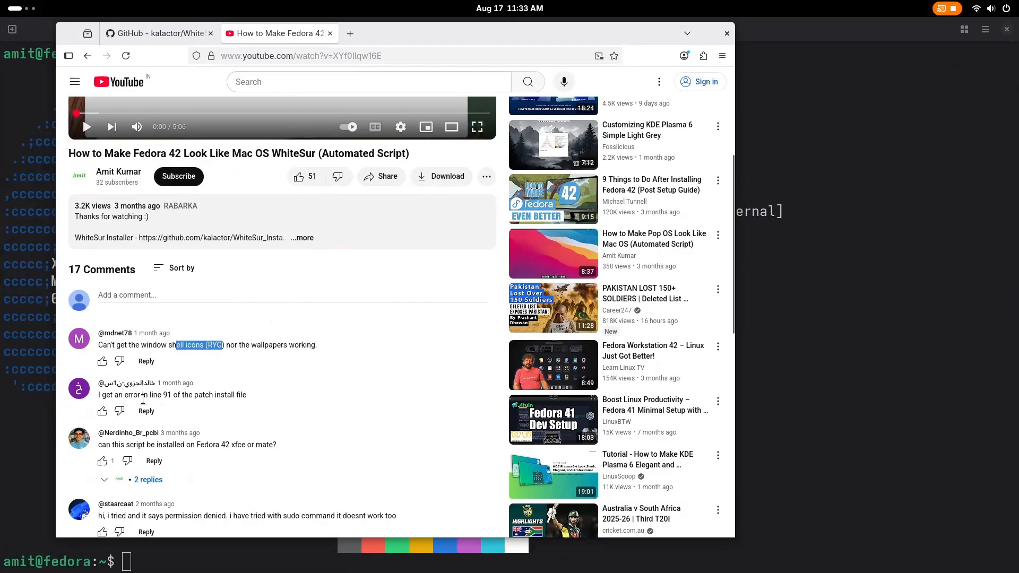
# Return from the YouTube tutorial page to the terminal with the fastfetch summary
pyautogui.click(144, 444)
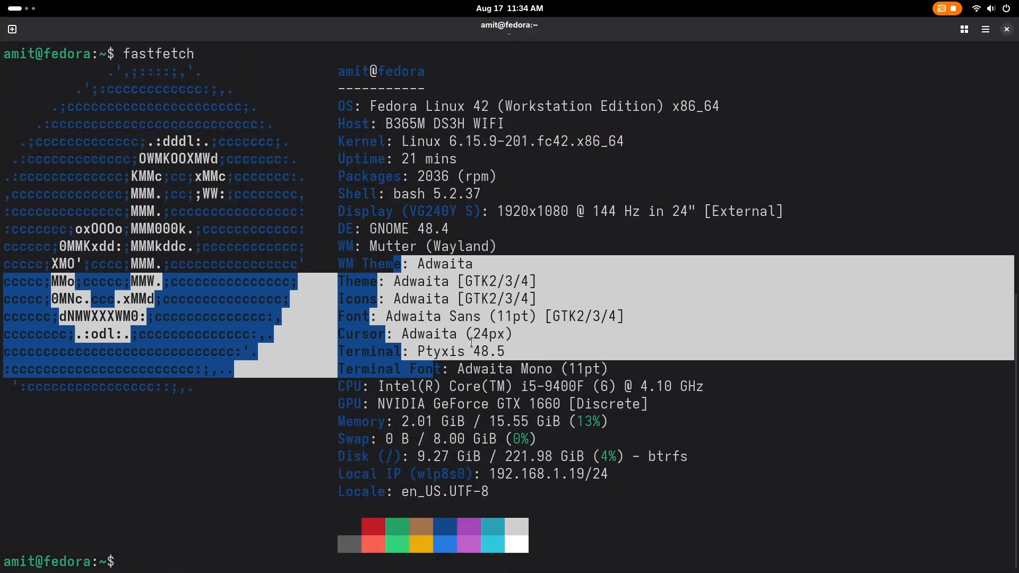
# Copy the WhiteSur_Installer repository's HTTPS clone URL from GitHub and return to the terminal
pyautogui.click(572, 256)
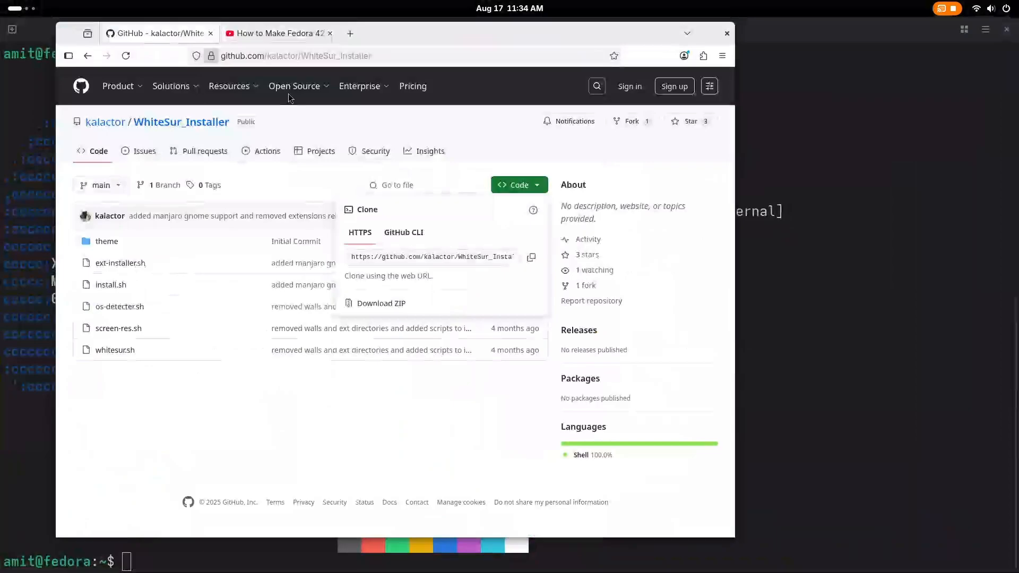
pyautogui.click(296, 55)
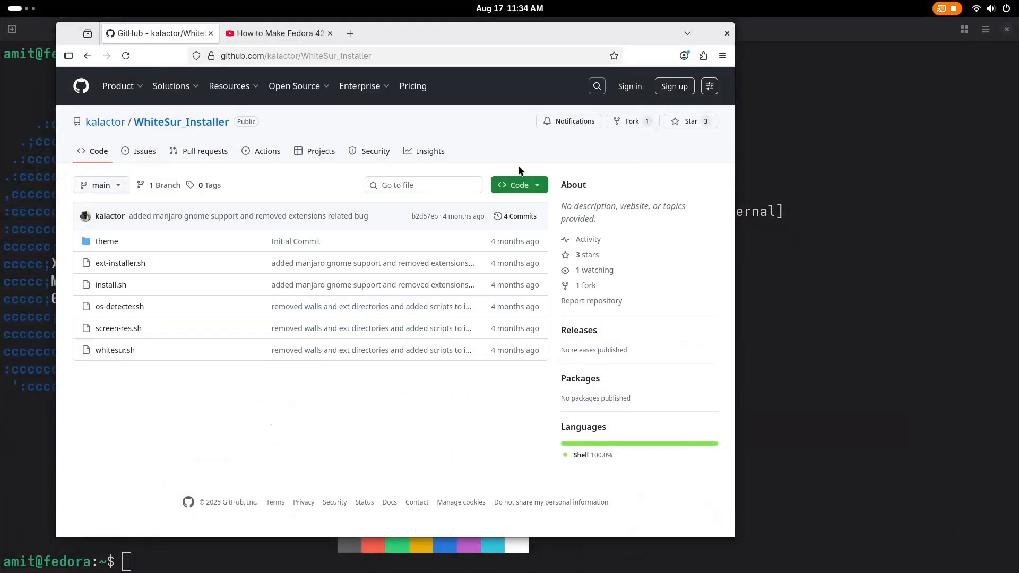
pyautogui.click(532, 256)
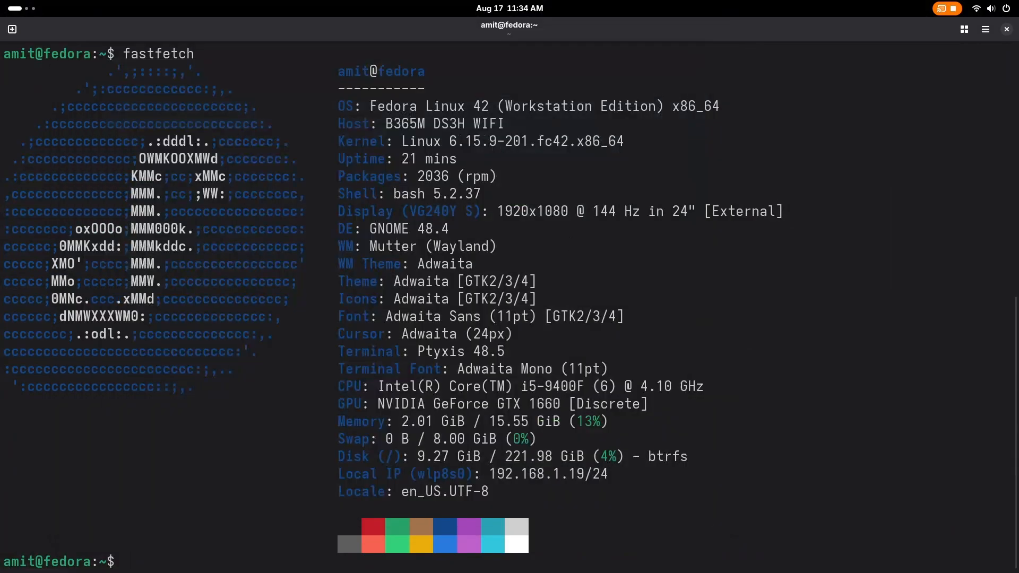
# Clone the WhiteSur_Installer repository with git into the home folder
pyautogui.write('git clone https://github.com/kalactor/WhiteSur_Installer.git')
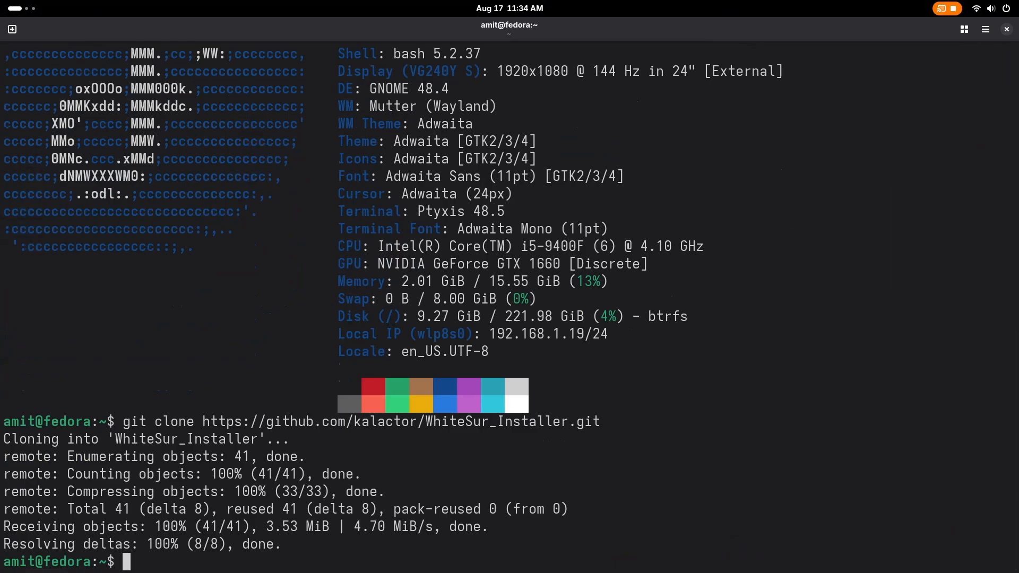
# Search the running processes for Firefox with ps aux | grep -i firefox
pyautogui.write('p')
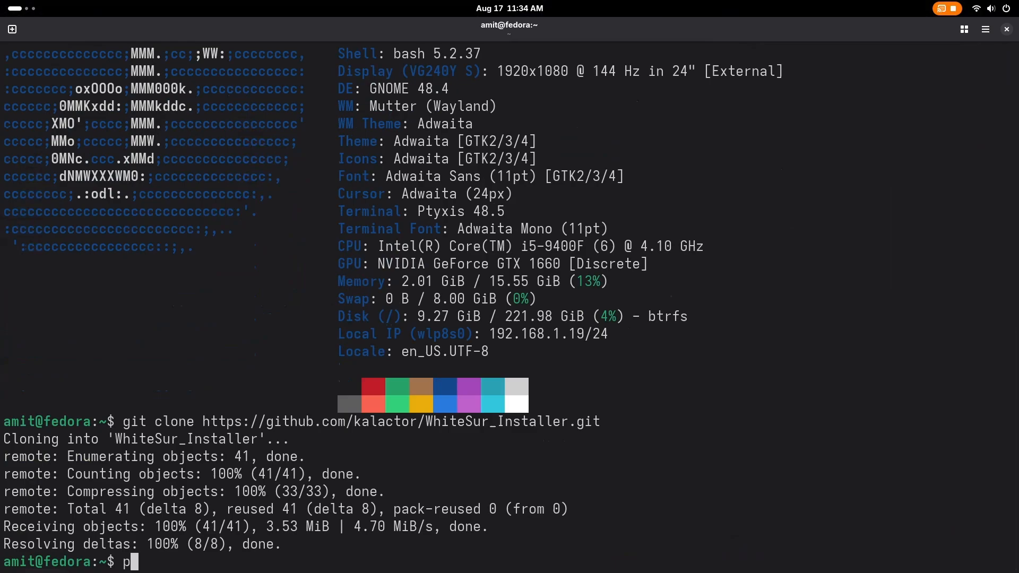
pyautogui.moveTo(532, 229)
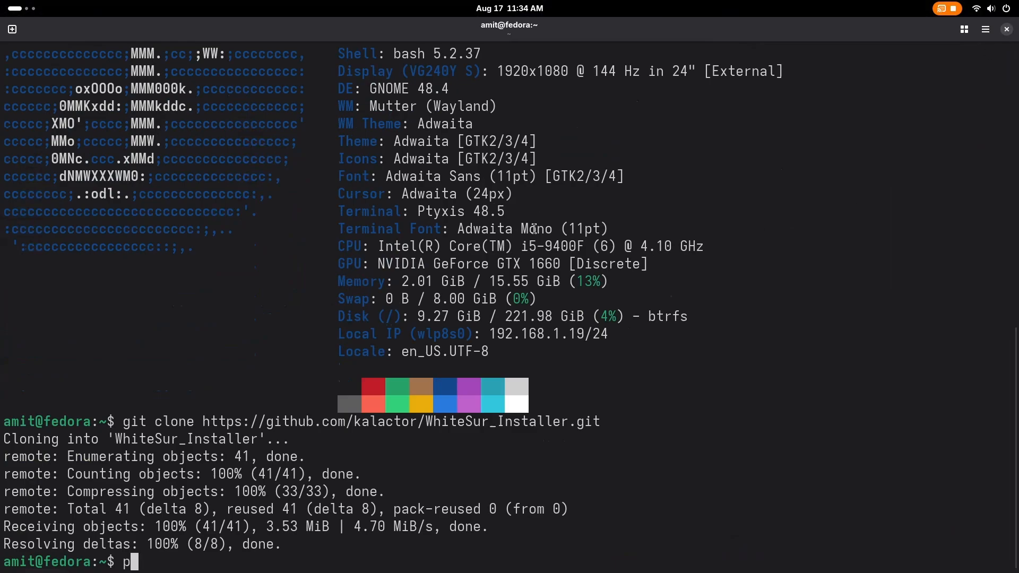
pyautogui.write('s')
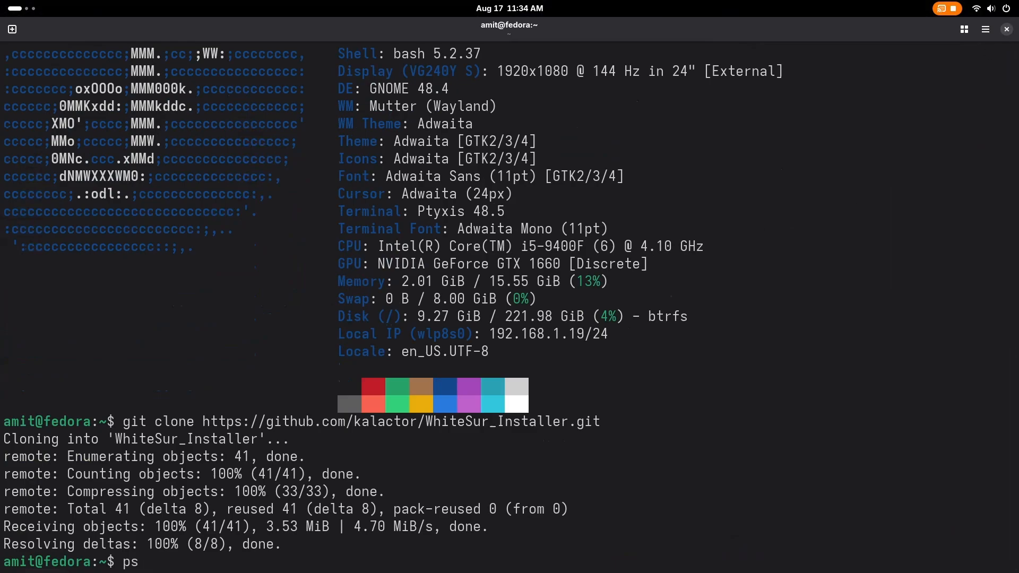
pyautogui.write('aux | g')
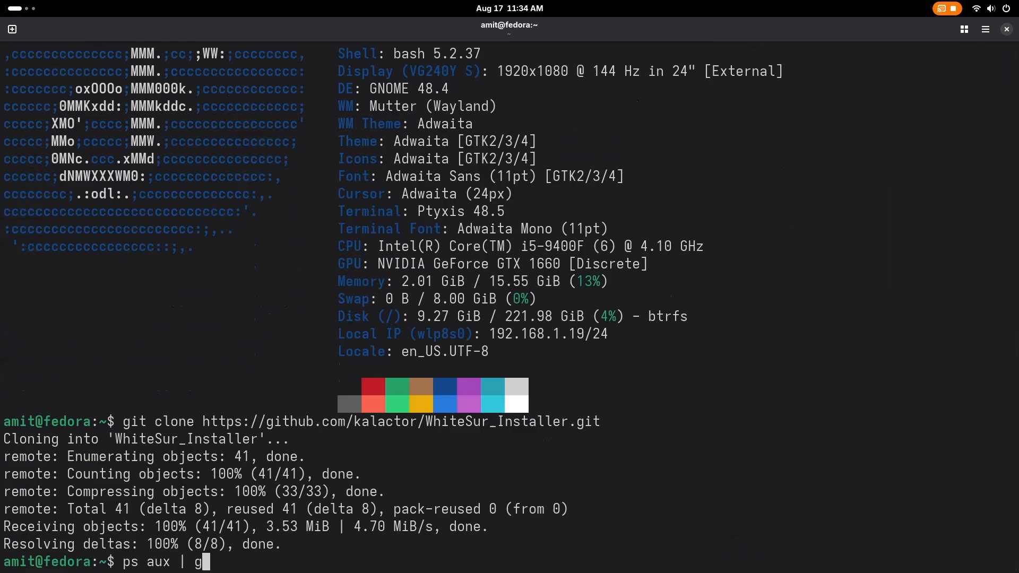
pyautogui.write('rep -i firefox')
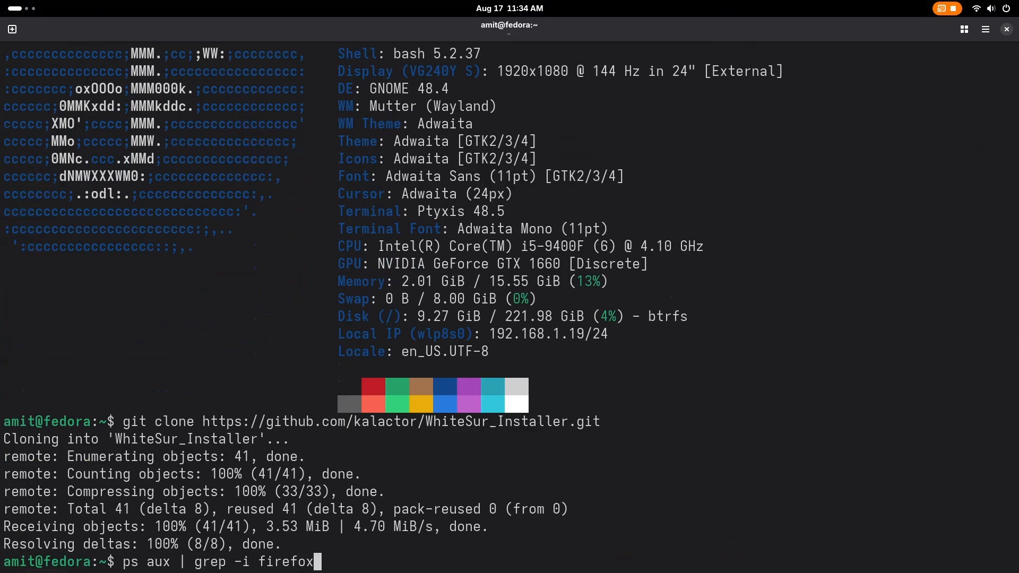
pyautogui.press('Return')
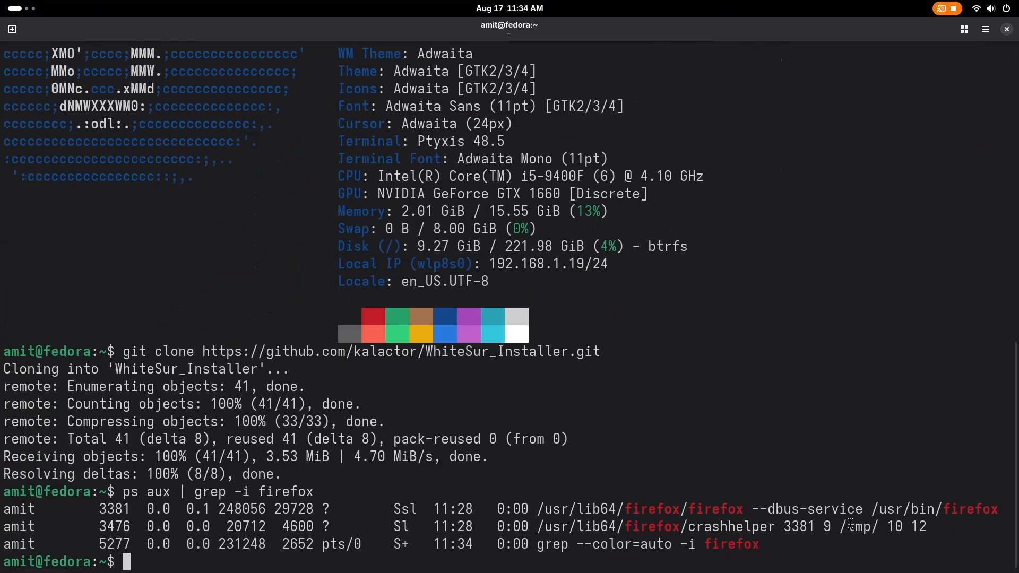
# Kill the Firefox background process 3381
pyautogui.write('kill')
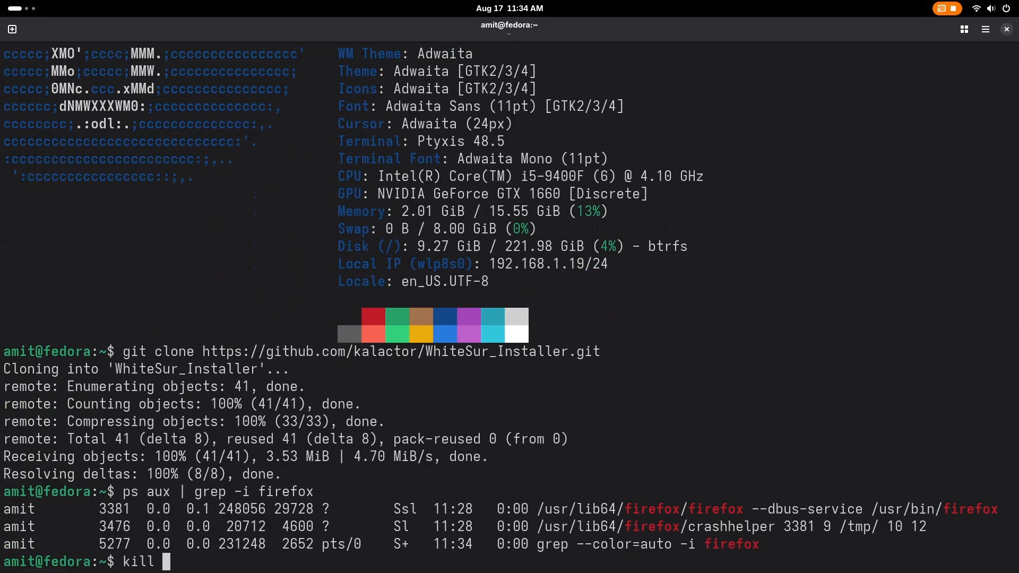
pyautogui.write('3381')
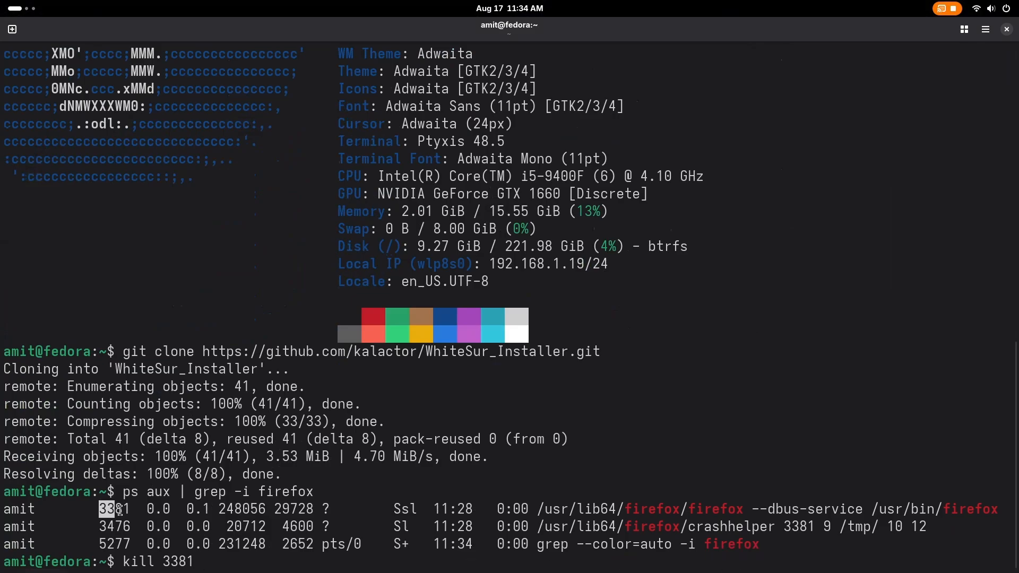
pyautogui.press('Return')
pyautogui.write('ps aux | grep -i firefox')
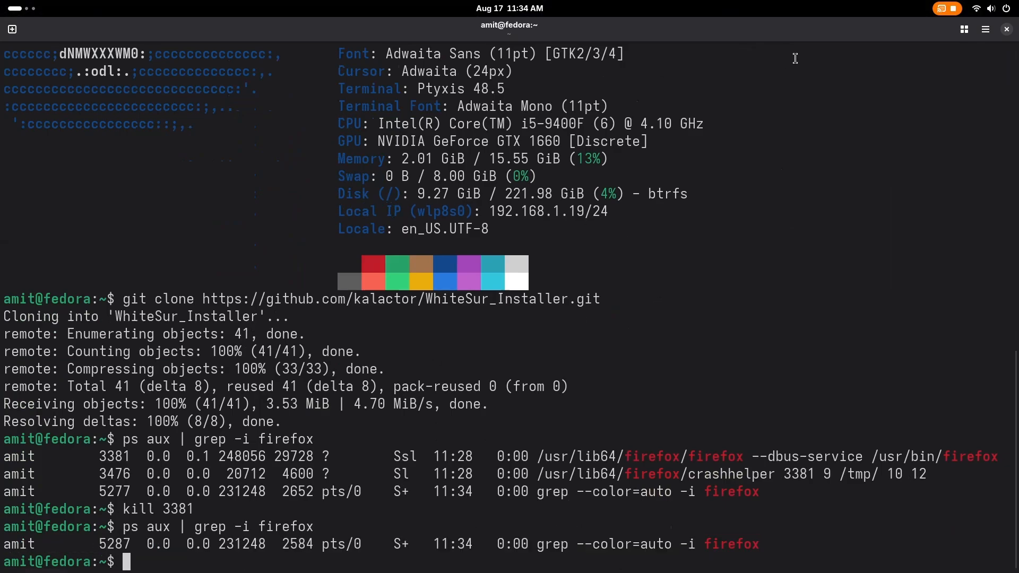
# Run sudo dnf update (nothing to do) and start changing into the WhiteSur_Installer folder
pyautogui.write('sudo dnf update')
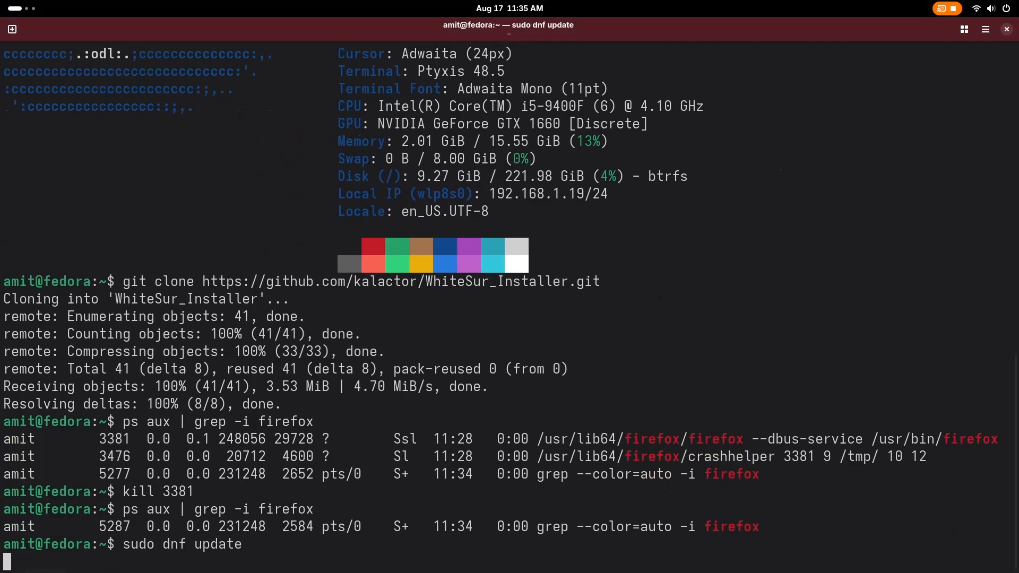
pyautogui.press('Return')
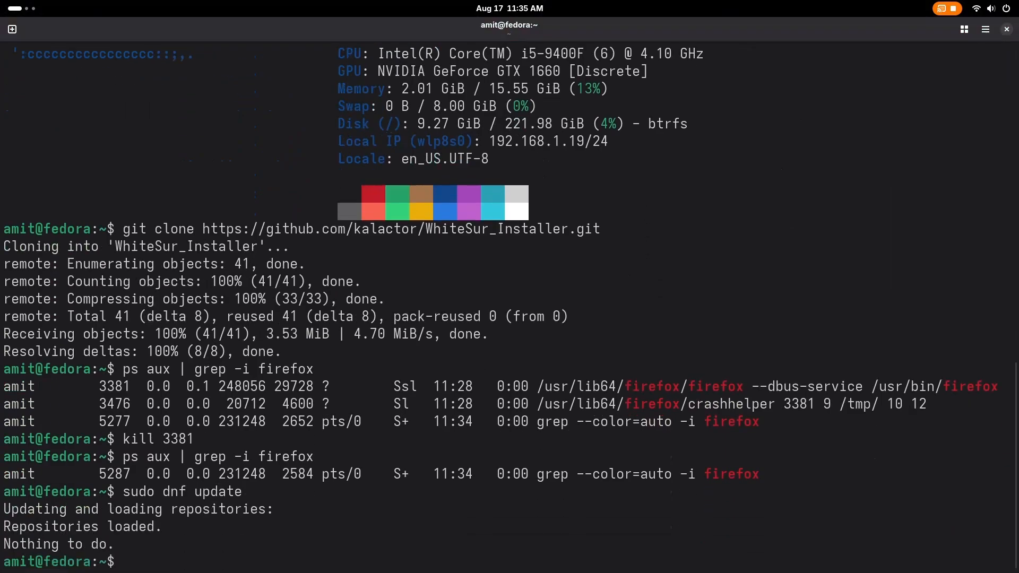
pyautogui.write('cd WhiteSur_Installer/')
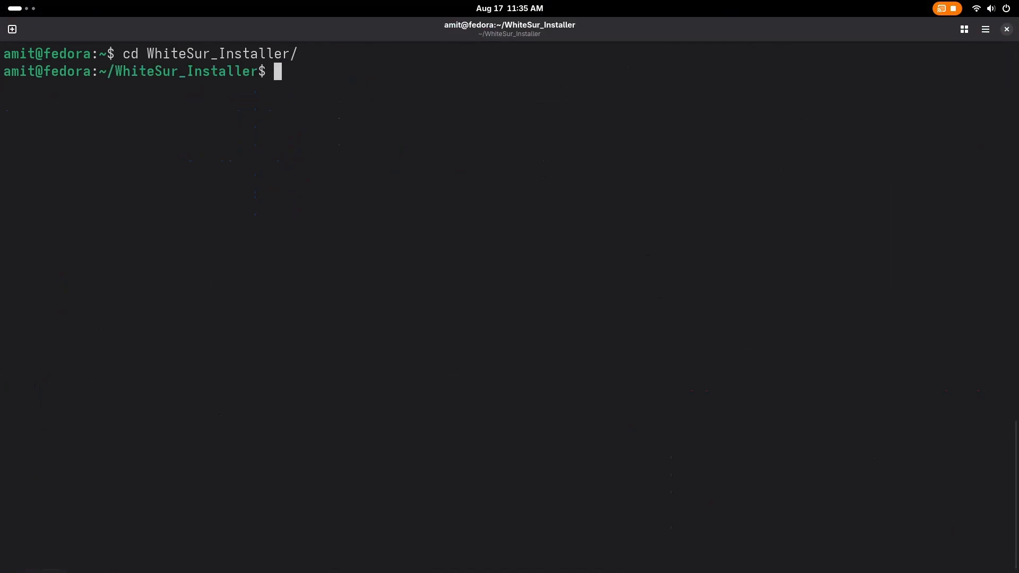
# Make all .sh scripts executable with chmod +x *.sh and ready ./install.sh at the prompt
pyautogui.write('ls')
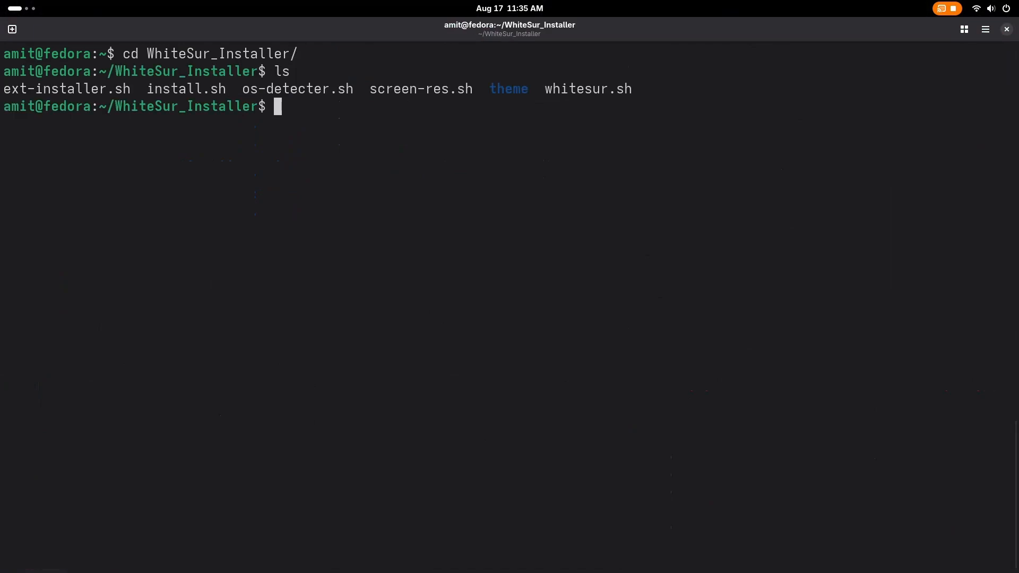
pyautogui.write('chmod +x')
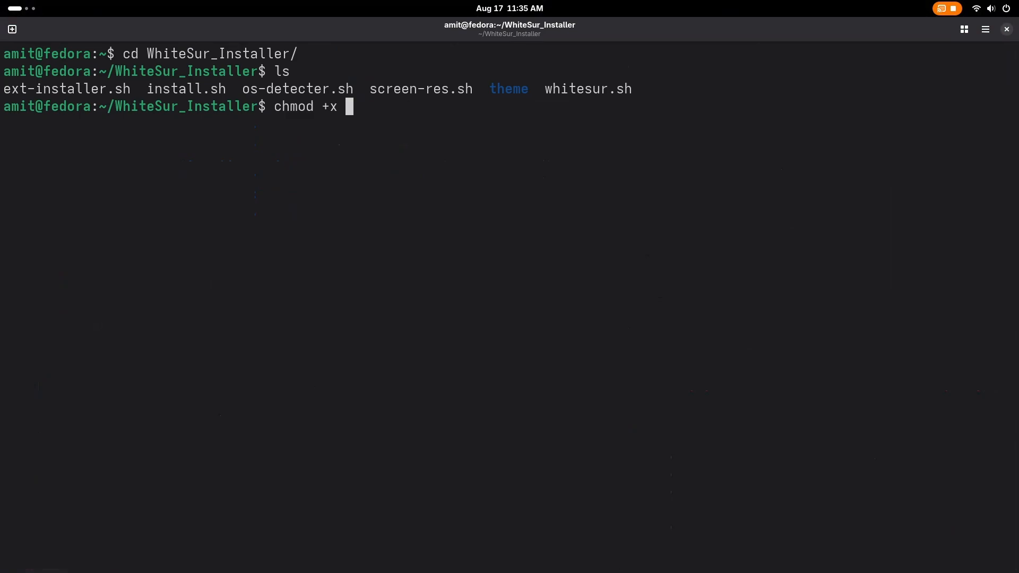
pyautogui.write('*.sh')
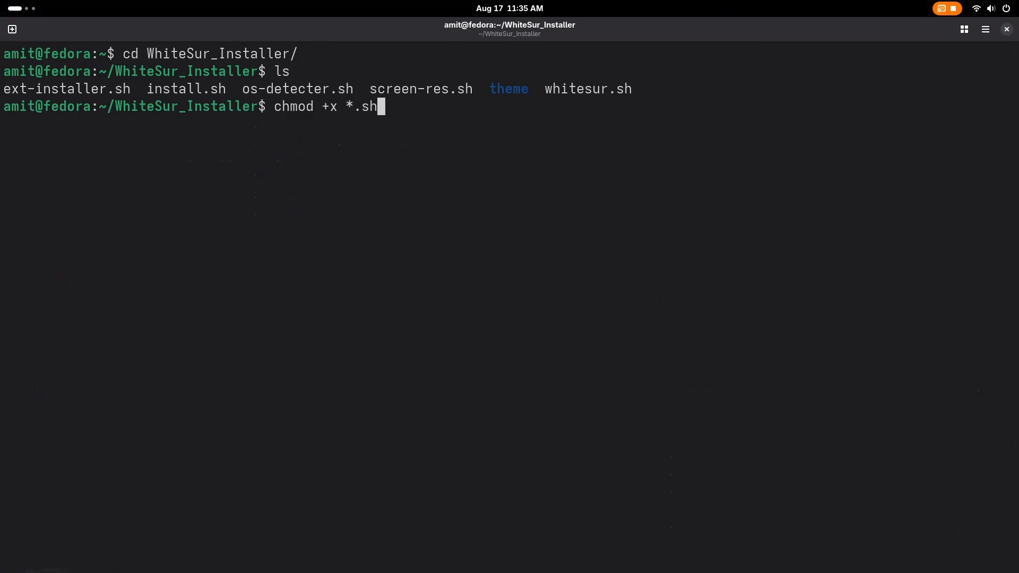
pyautogui.press('Return')
pyautogui.write('ls')
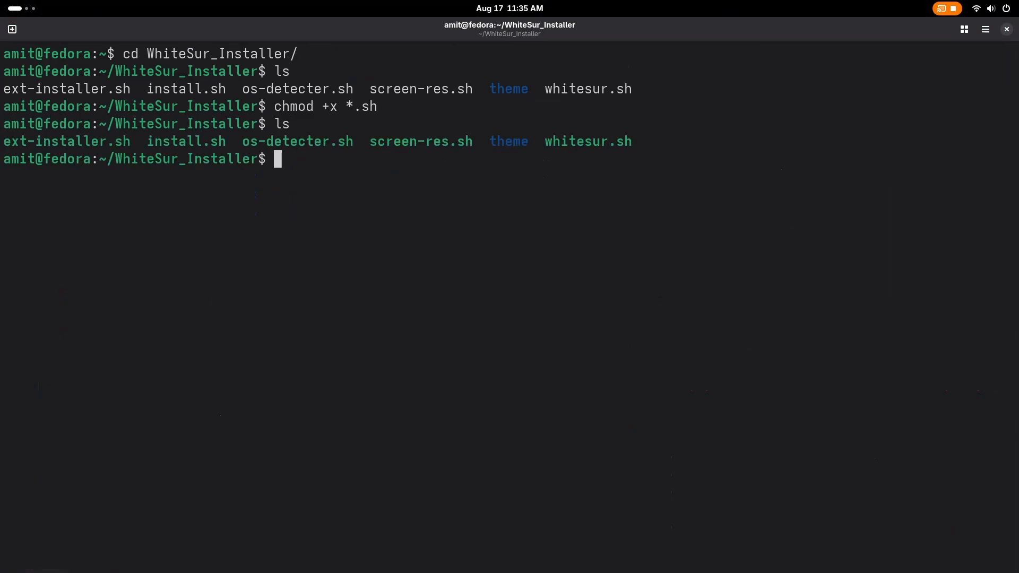
pyautogui.moveTo(679, 78)
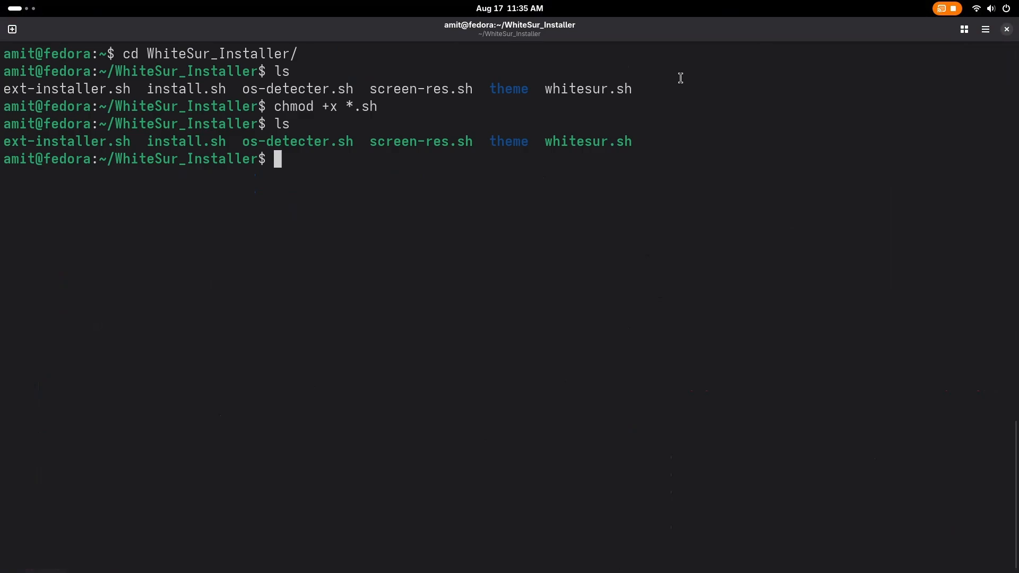
pyautogui.write('.')
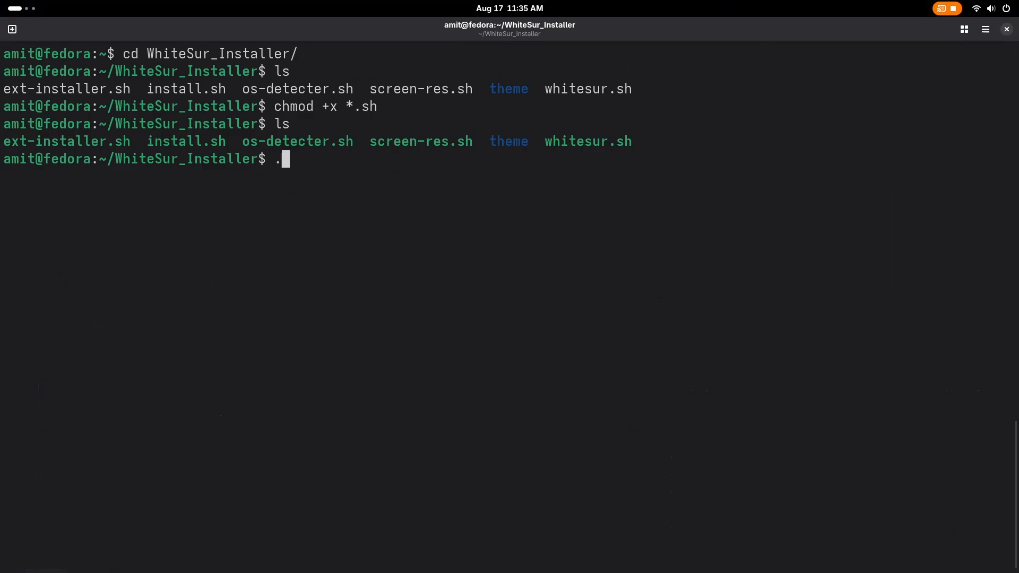
pyautogui.write('install.sh')
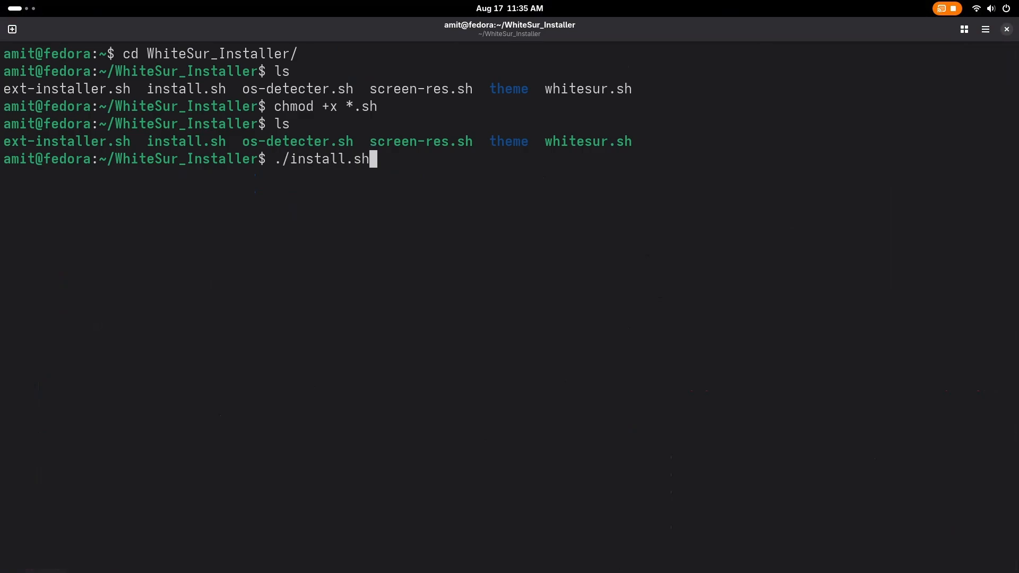
# Run ./install.sh so the Monterey Firefox theme and WhiteSur wallpapers get installed
pyautogui.press('Return')
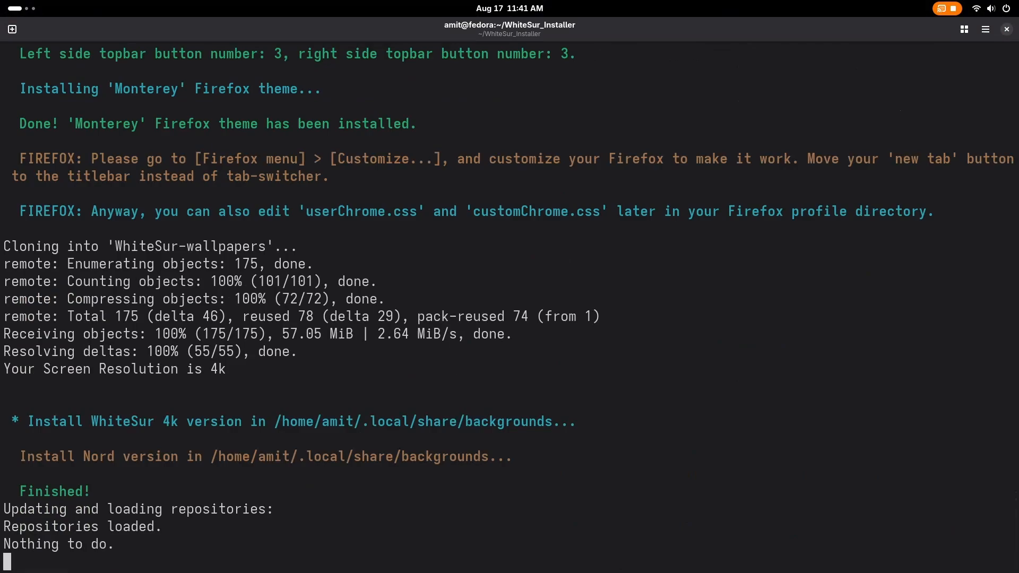
# Approve the install prompts for User Themes, Dash to Dock, Just Perfection and moveclock extensions
pyautogui.scroll(-3)
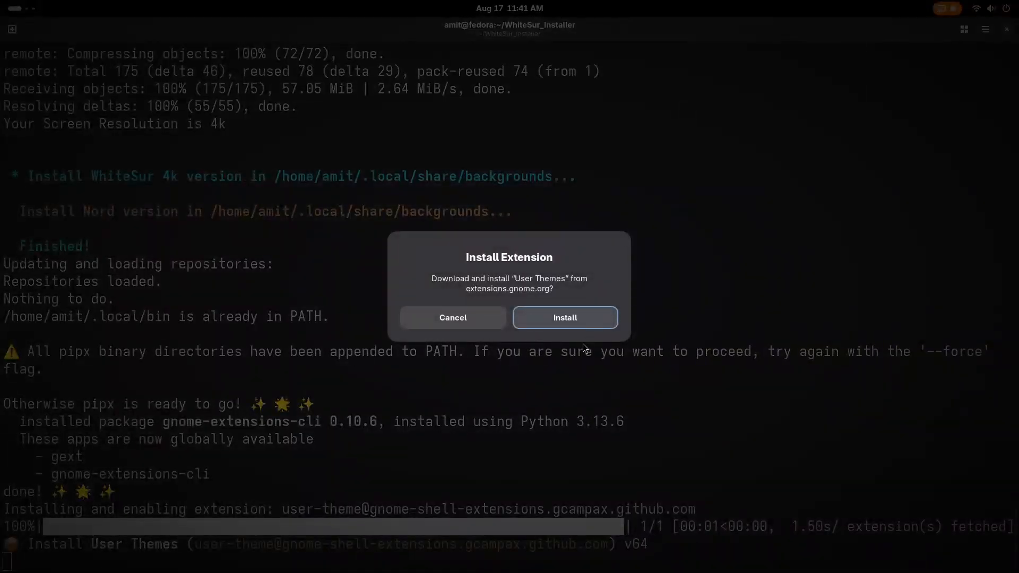
pyautogui.click(563, 317)
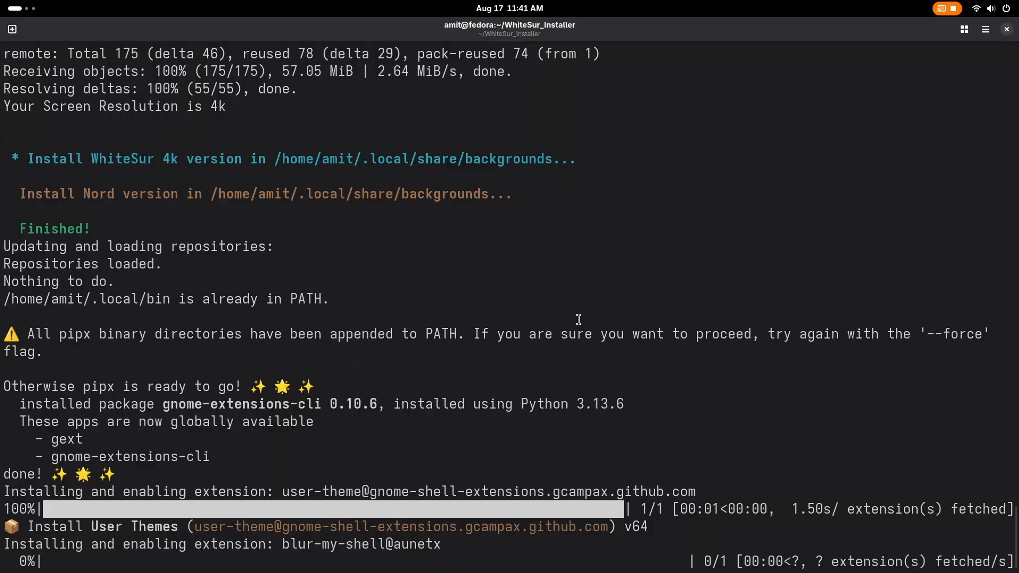
pyautogui.scroll(-3)
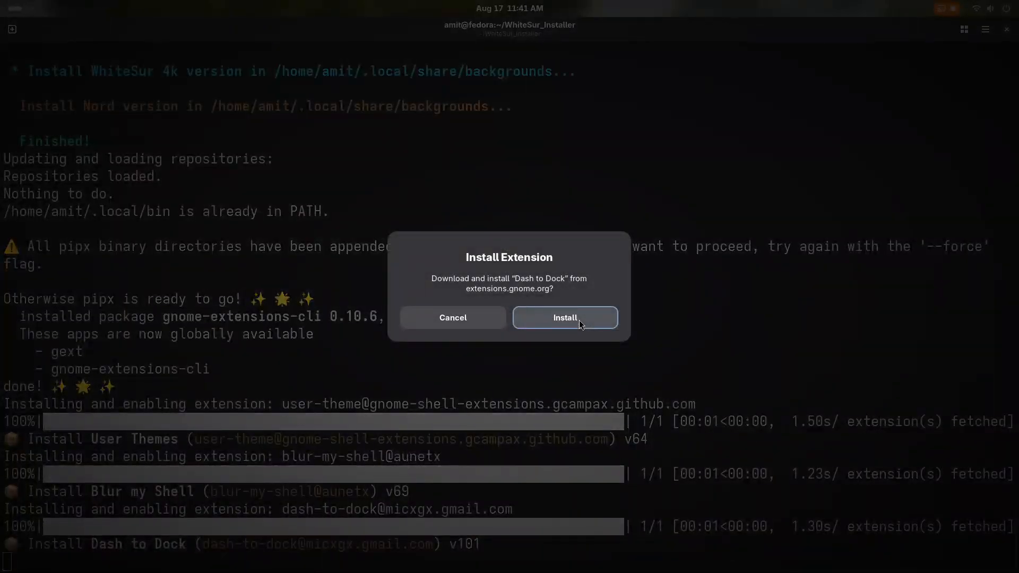
pyautogui.click(563, 317)
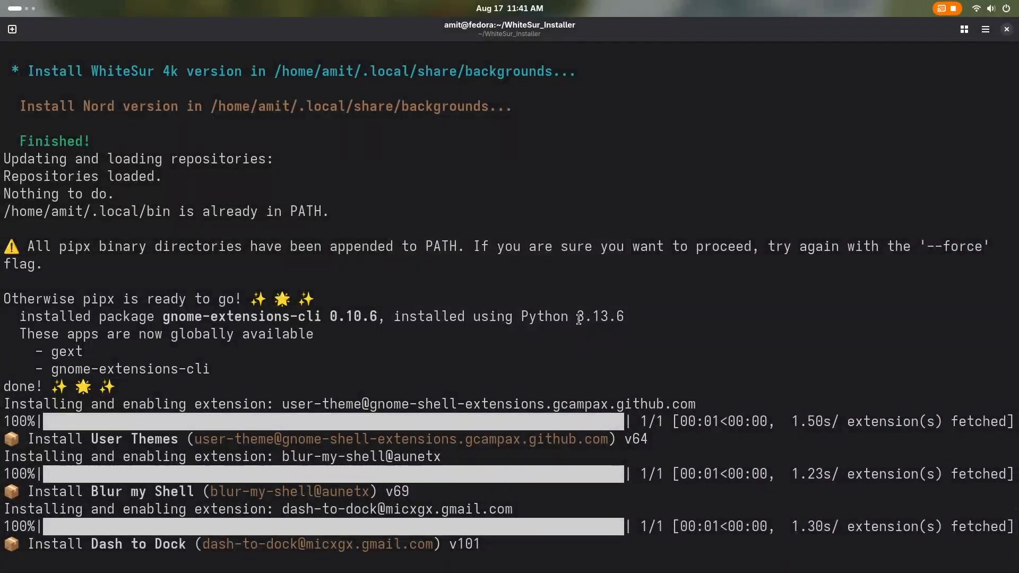
pyautogui.scroll(-3)
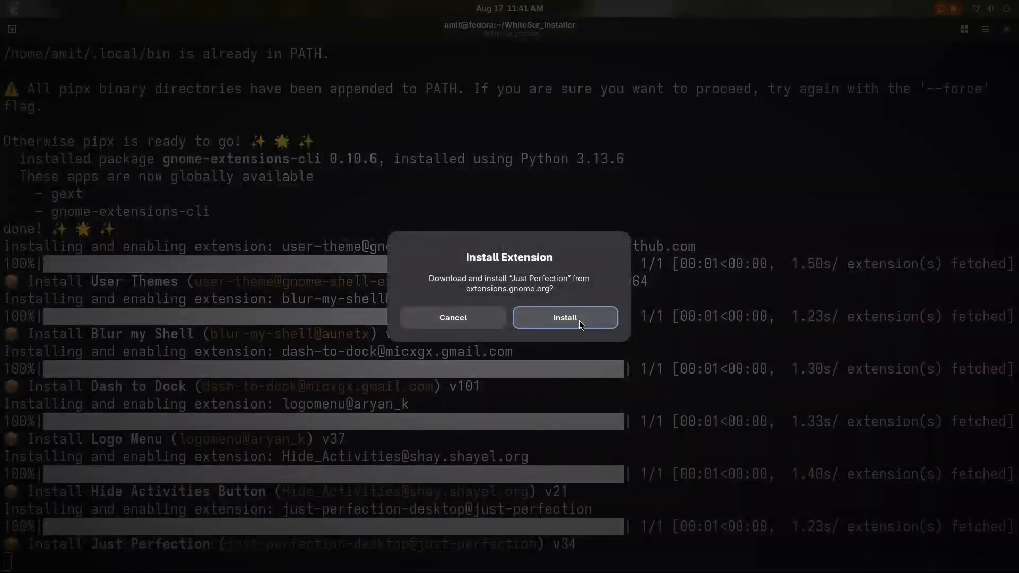
pyautogui.click(563, 317)
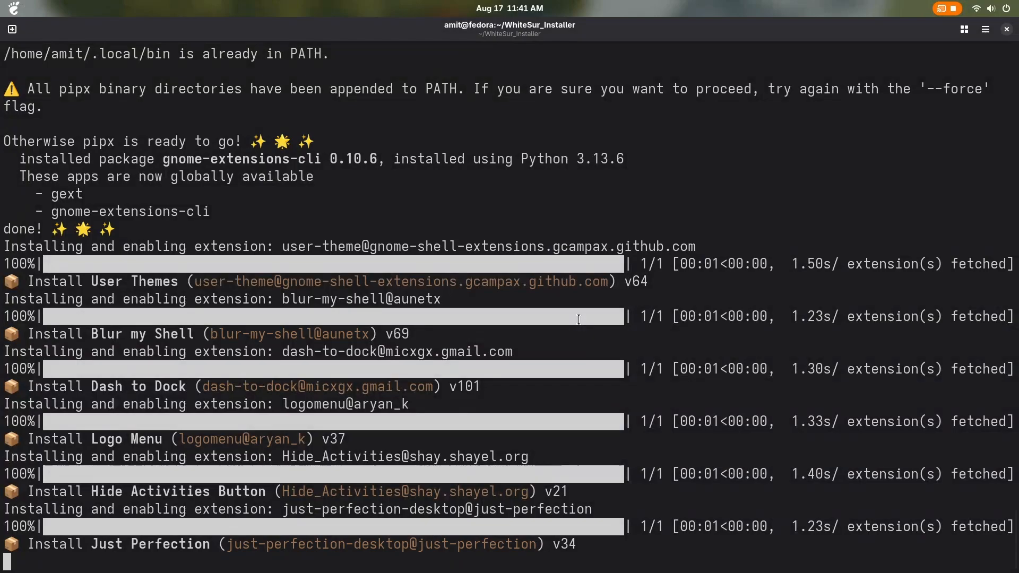
pyautogui.scroll(-3)
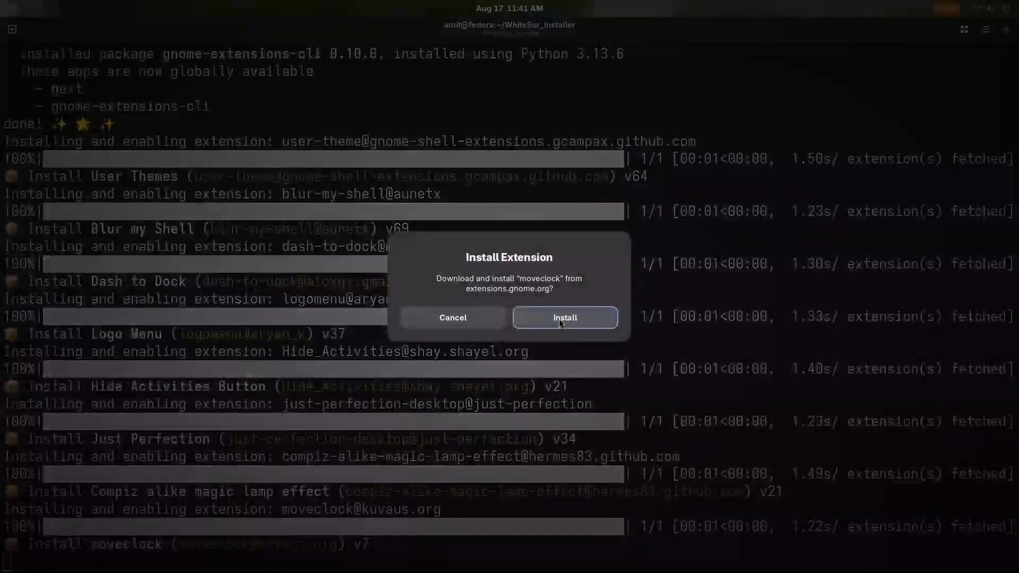
pyautogui.click(563, 317)
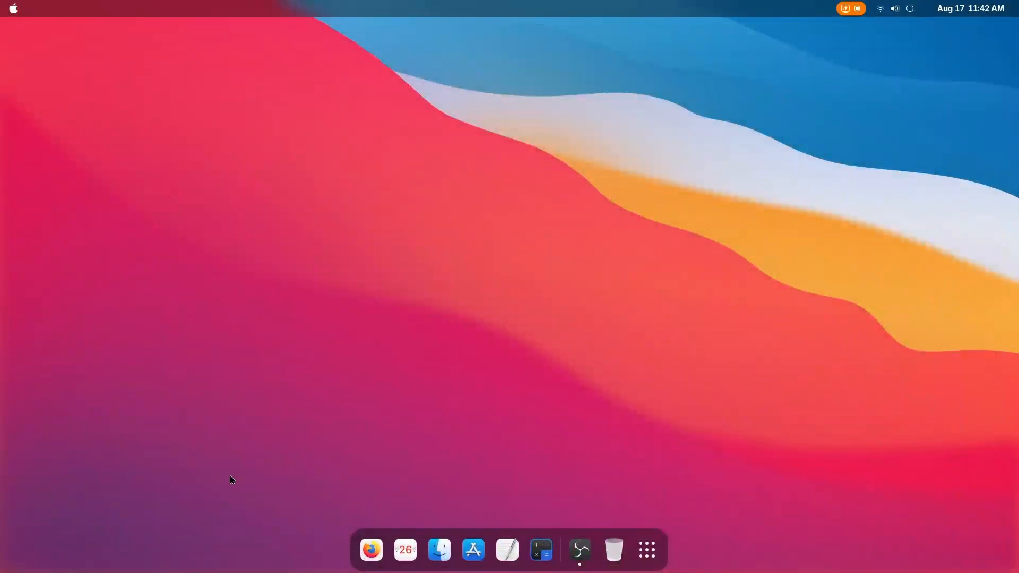
pyautogui.moveTo(866, 189)
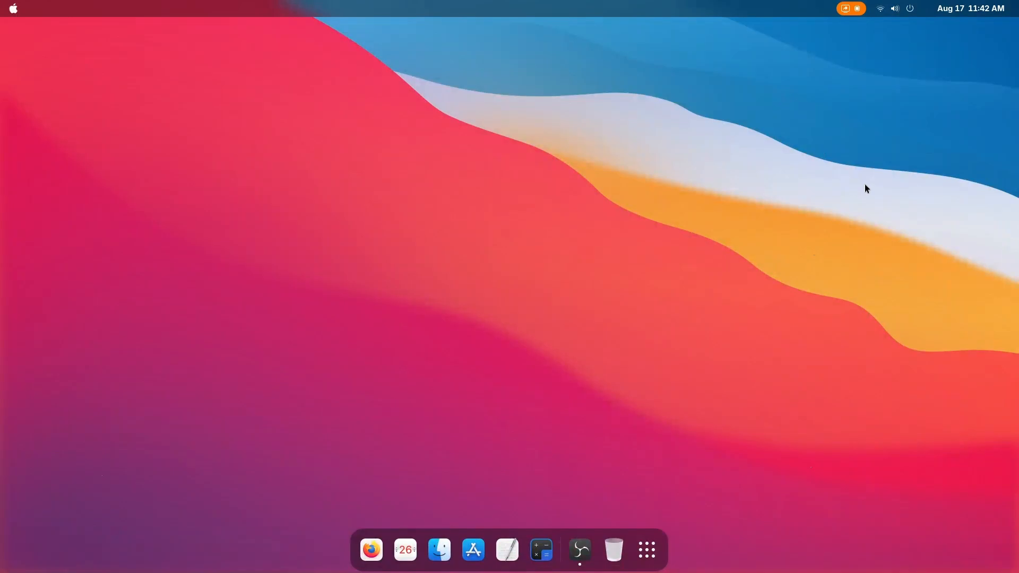
pyautogui.moveTo(916, 7)
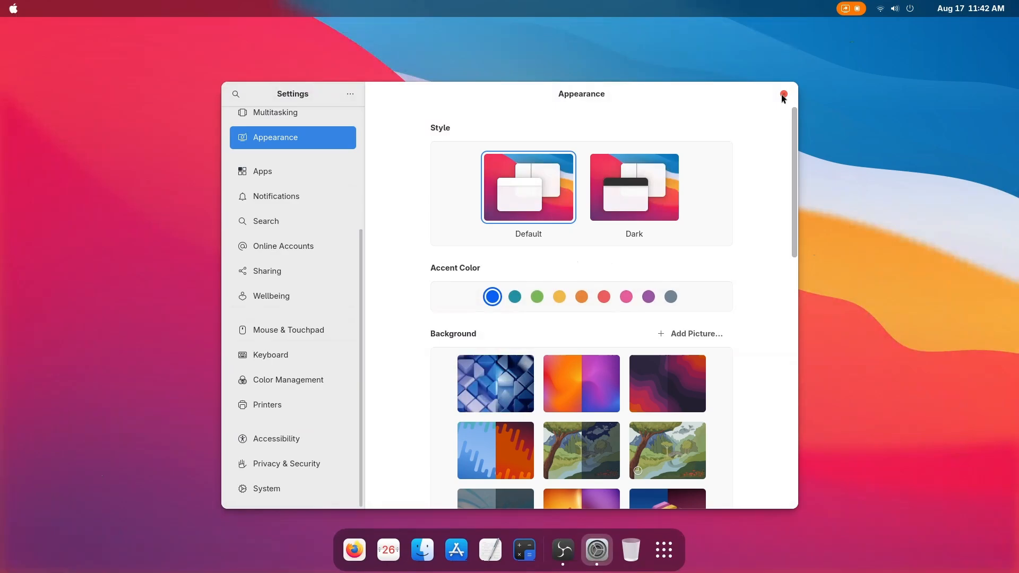
pyautogui.click(782, 95)
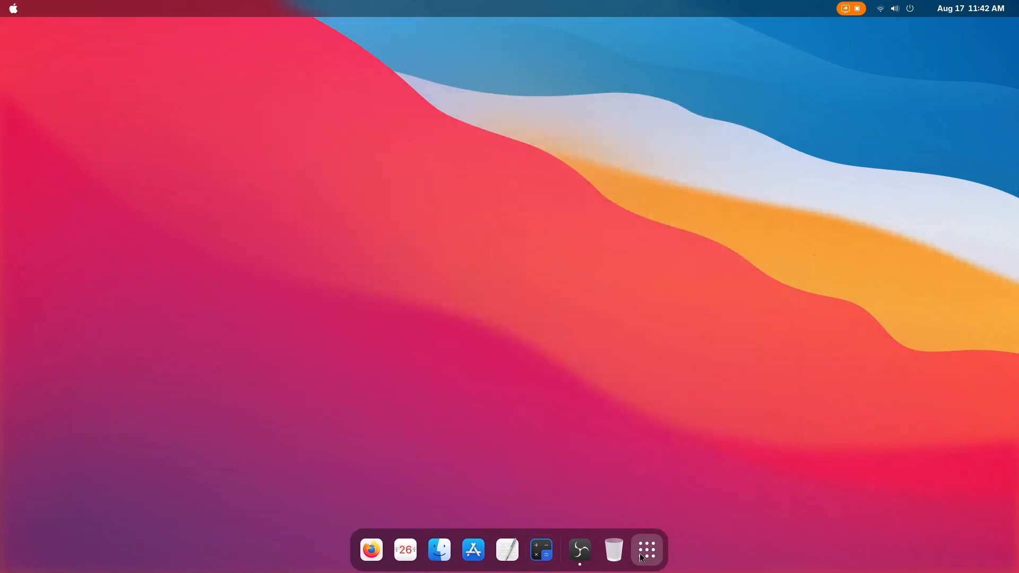
pyautogui.click(646, 549)
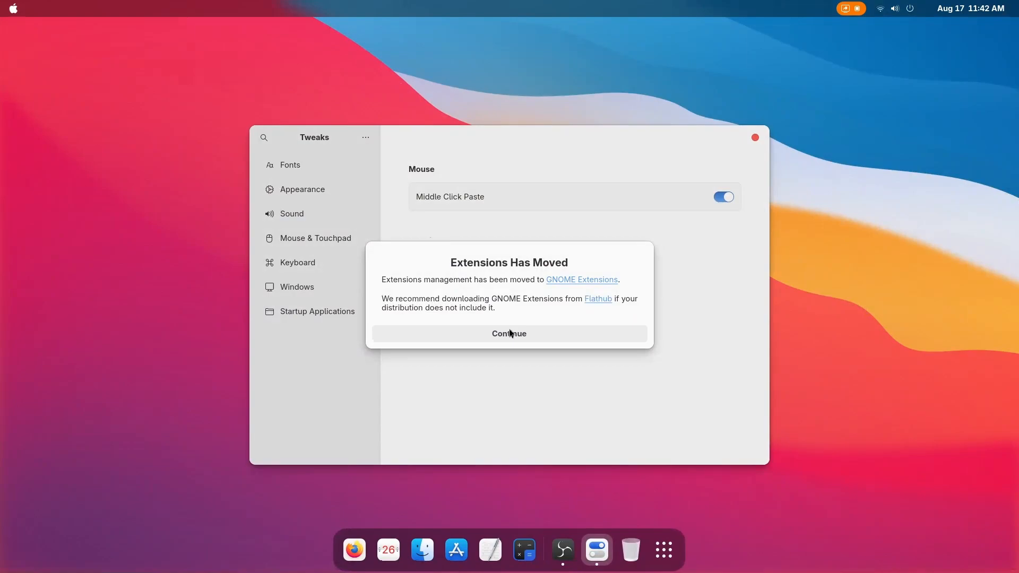
# Dismiss the extensions-moved notice, review the left titlebar button placement, and go to Appearance
pyautogui.click(508, 333)
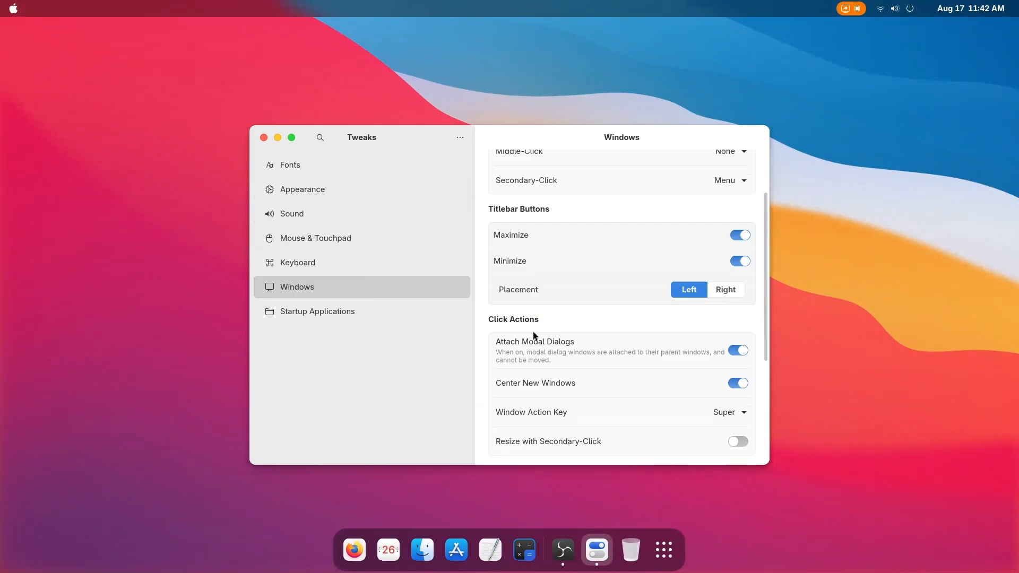
pyautogui.scroll(-3)
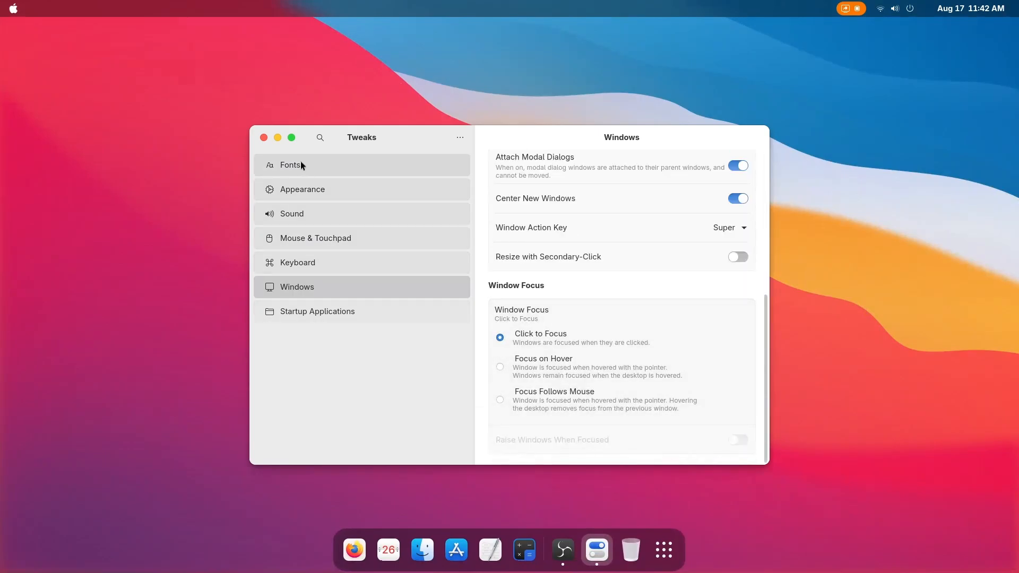
pyautogui.click(715, 226)
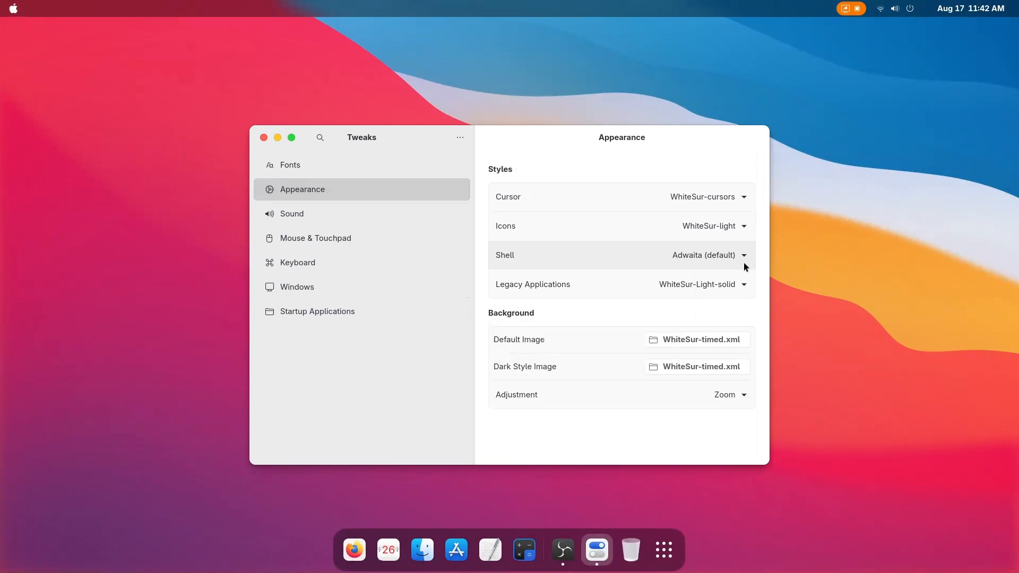
# Set the Shell theme to WhiteSur-Light and preview the calendar panel in the light theme
pyautogui.click(743, 255)
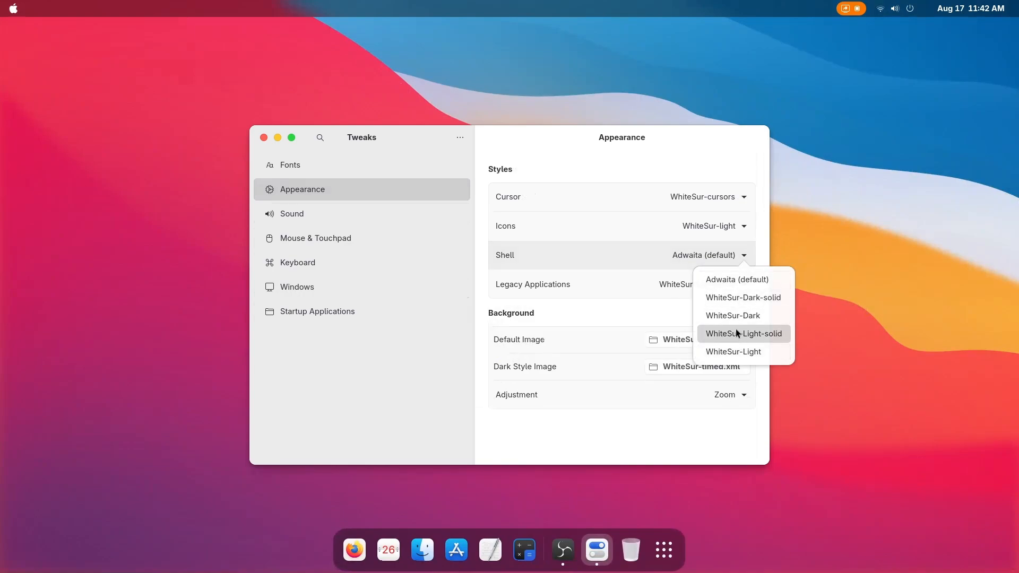
pyautogui.click(732, 352)
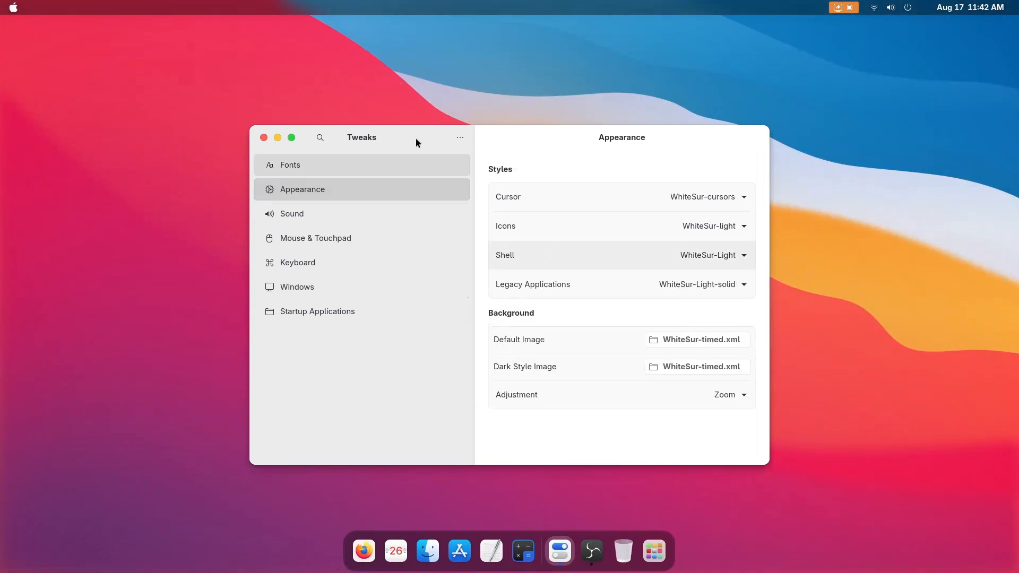
pyautogui.click(969, 7)
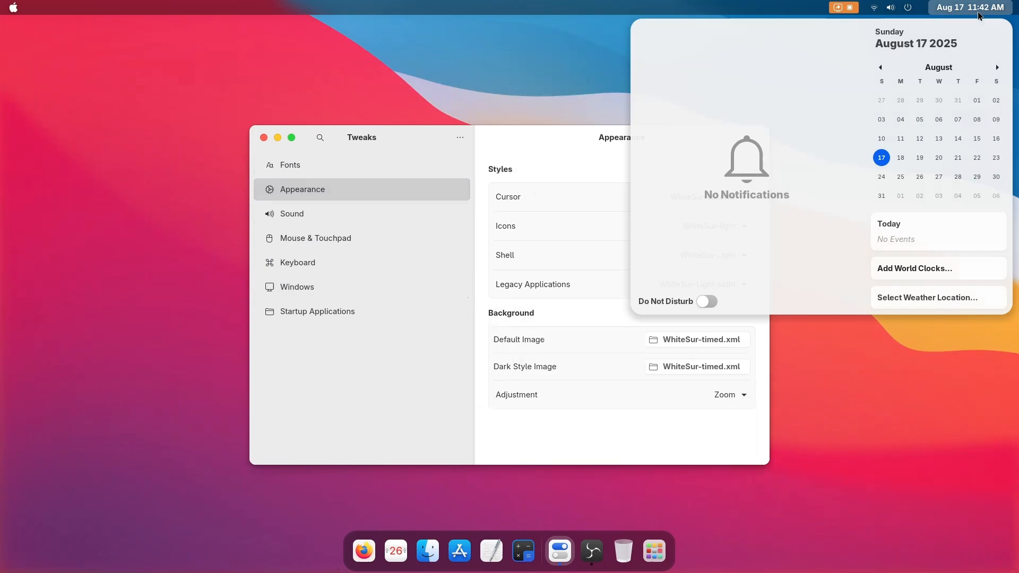
pyautogui.click(890, 7)
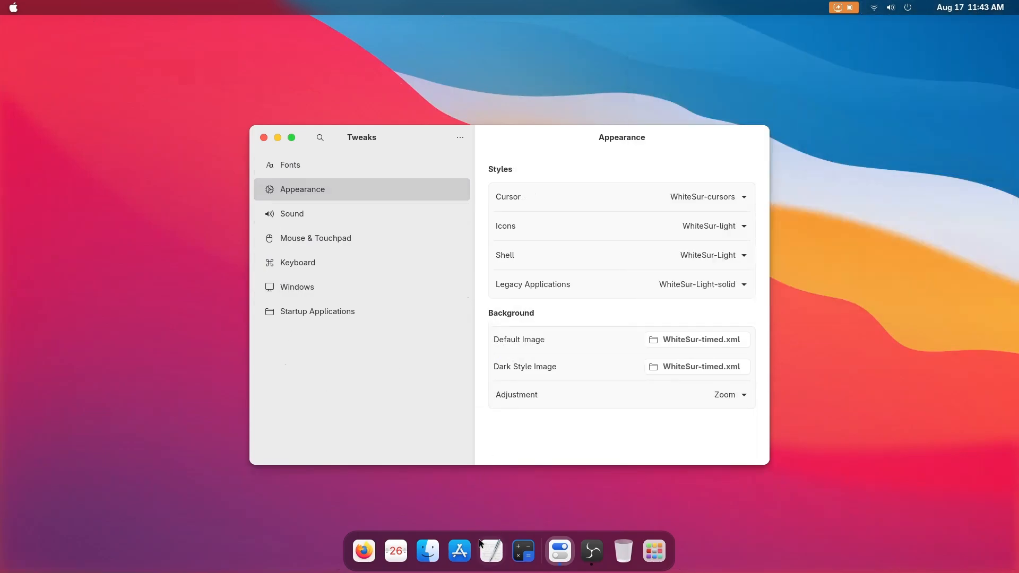
# Preview Files with the new theme, glance at the Windows settings, then close Tweaks
pyautogui.click(426, 551)
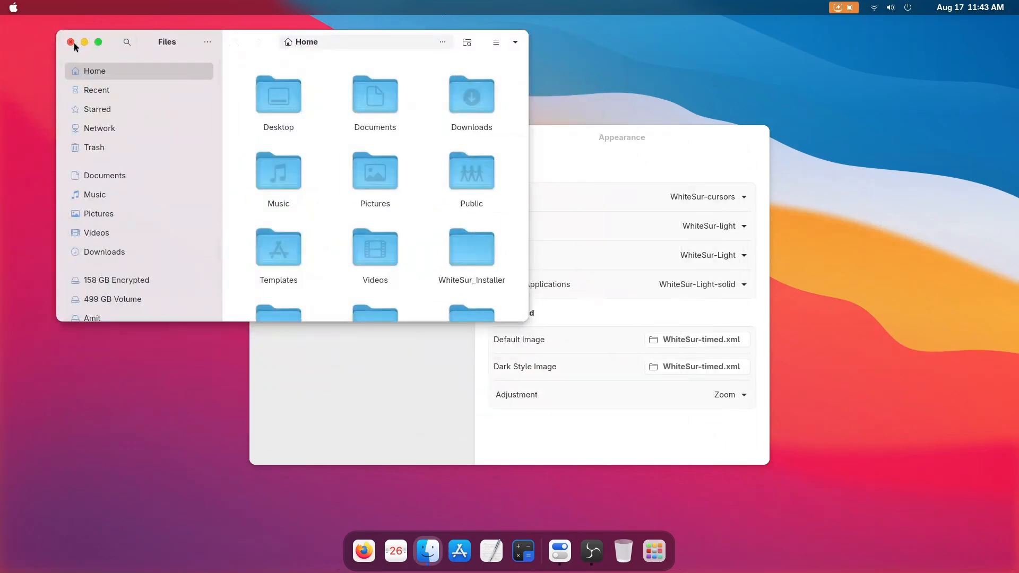
pyautogui.click(71, 42)
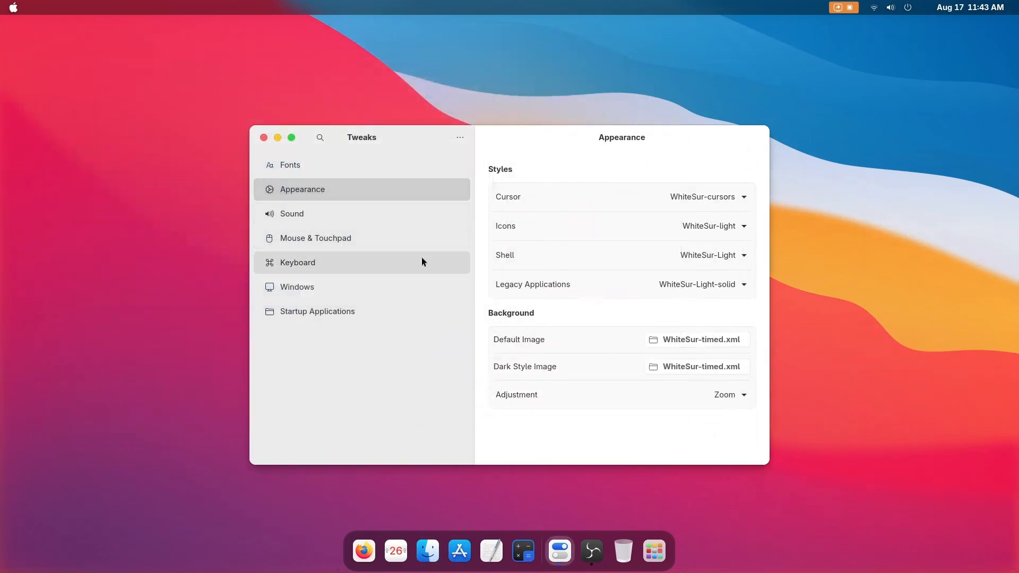
pyautogui.click(298, 287)
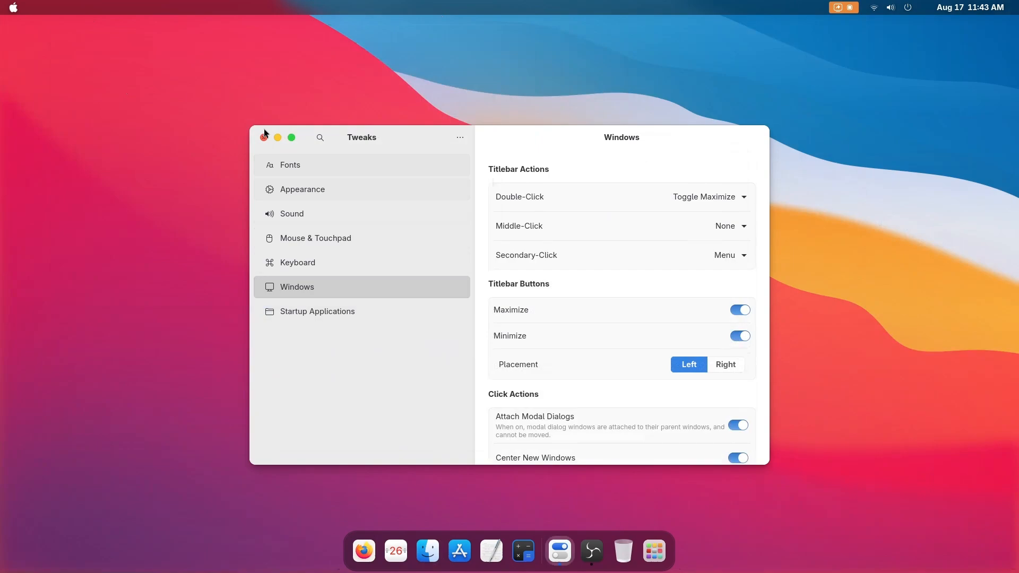
pyautogui.click(264, 137)
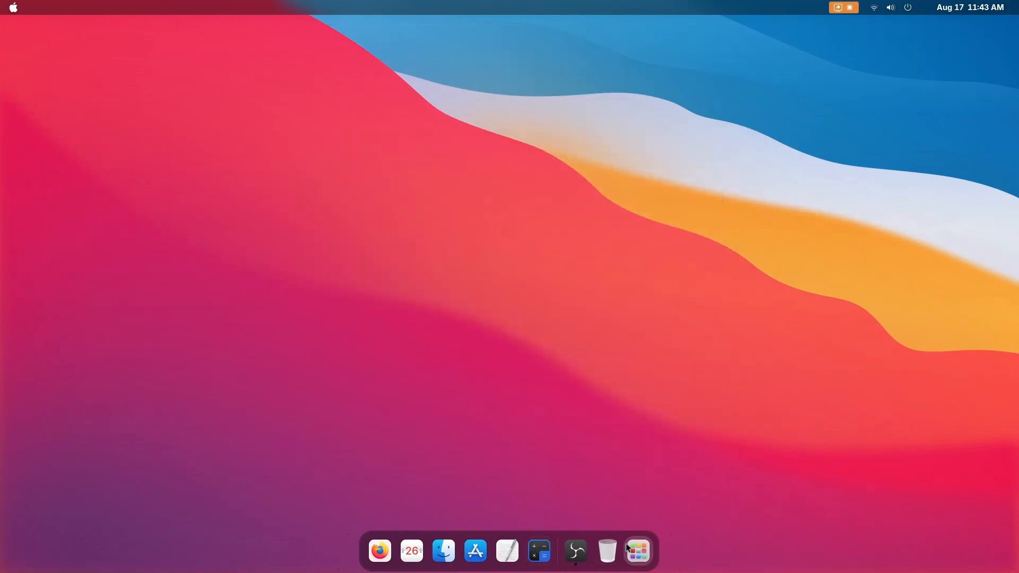
# In Dash to Dock's Launchers settings, enable 'Move at beginning of the dock' for the apps grid
pyautogui.click(637, 551)
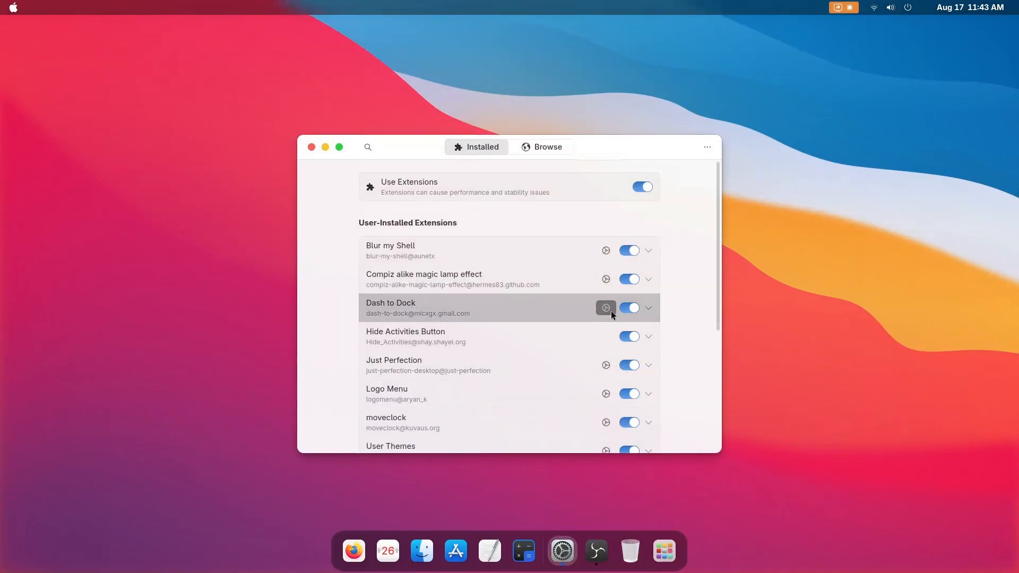
pyautogui.click(605, 307)
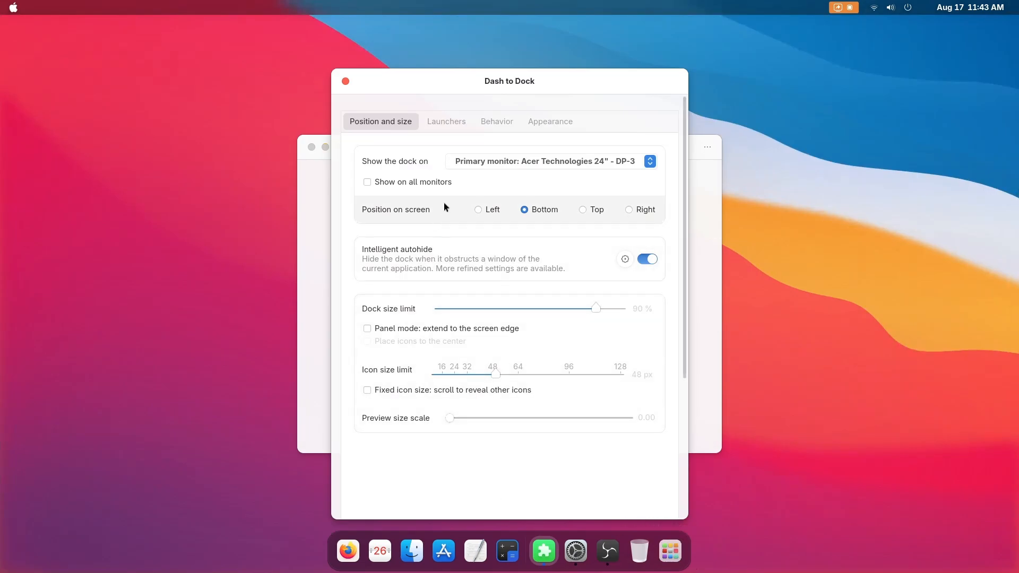
pyautogui.moveTo(500, 193)
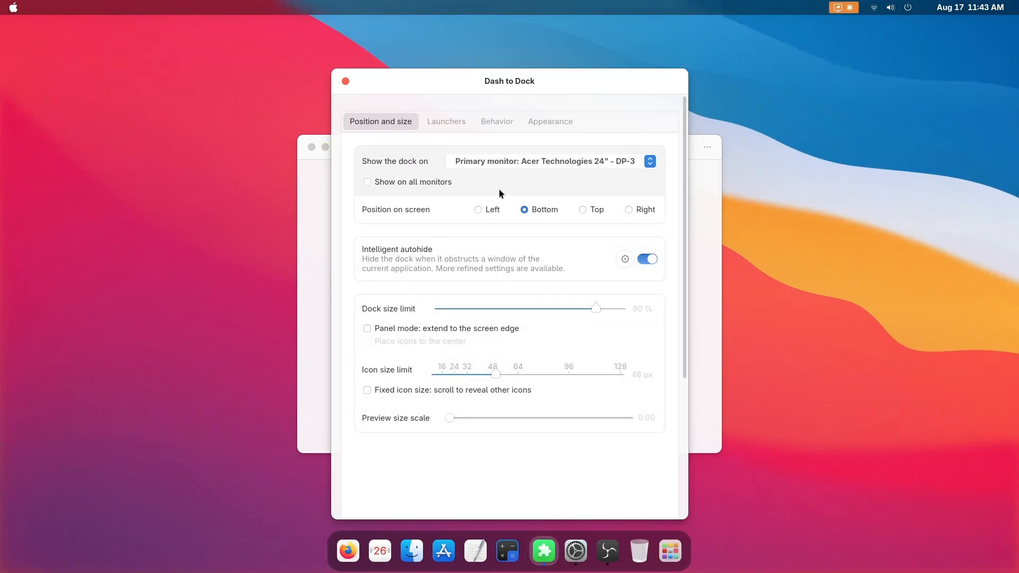
pyautogui.click(447, 121)
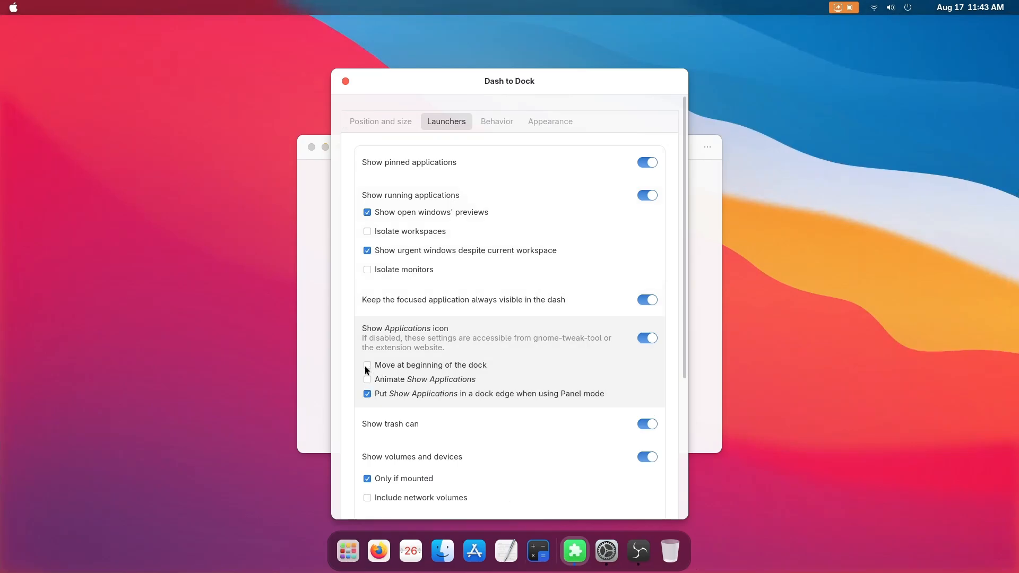
pyautogui.click(367, 364)
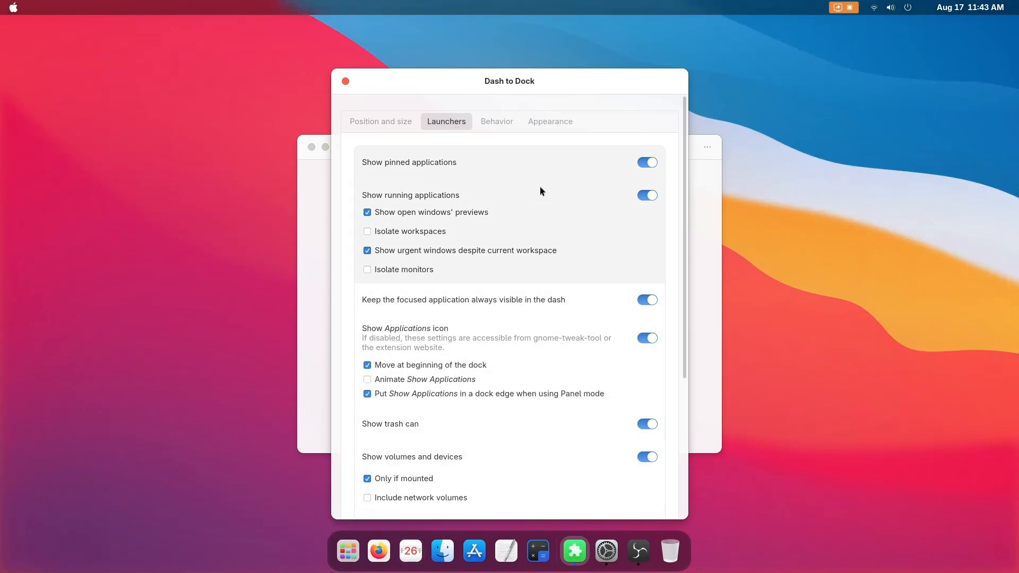
# Toggle 'Shrink the dash' on and back off under Appearance, then close the Dash to Dock settings
pyautogui.click(379, 121)
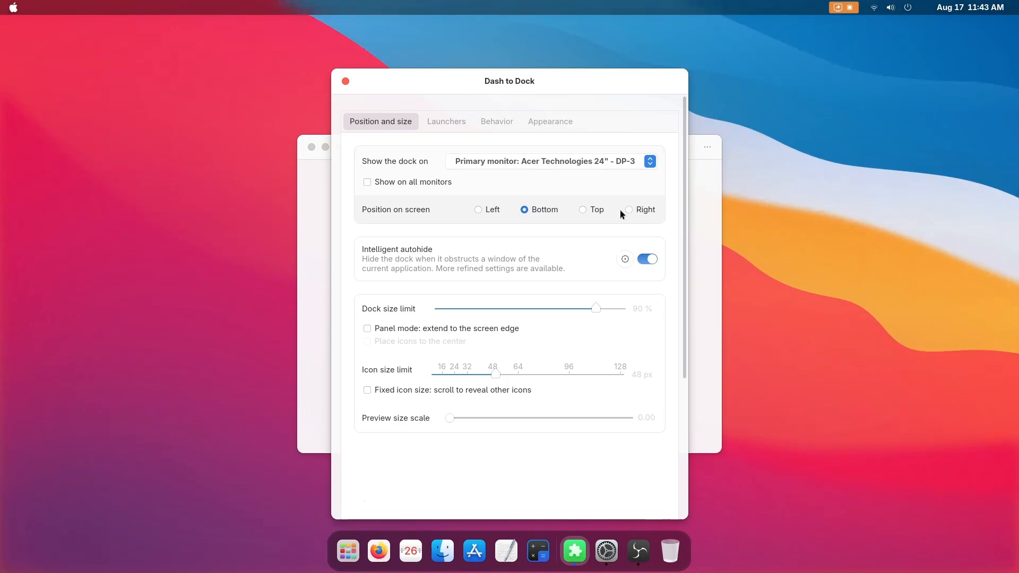
pyautogui.click(549, 121)
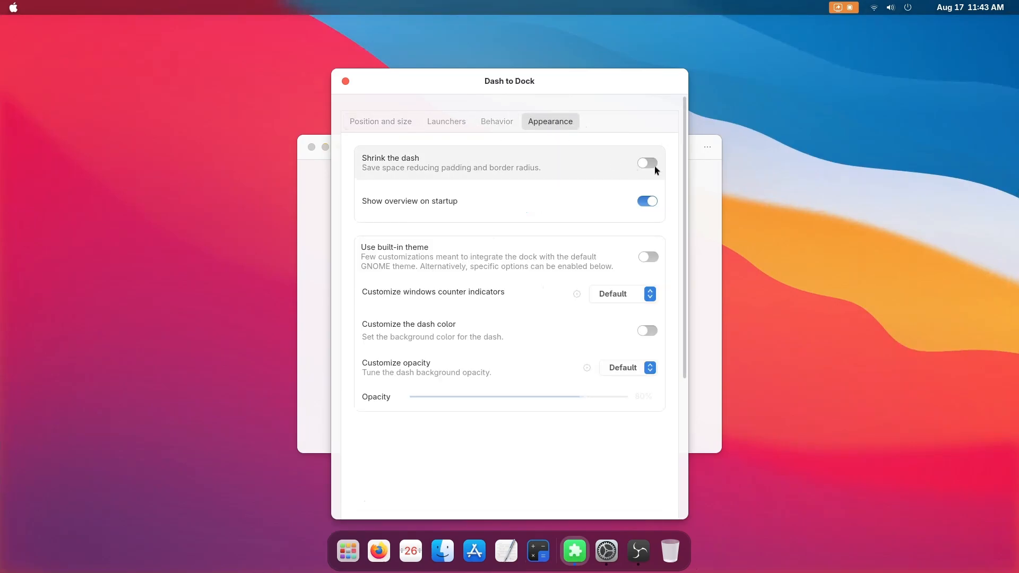
pyautogui.click(646, 162)
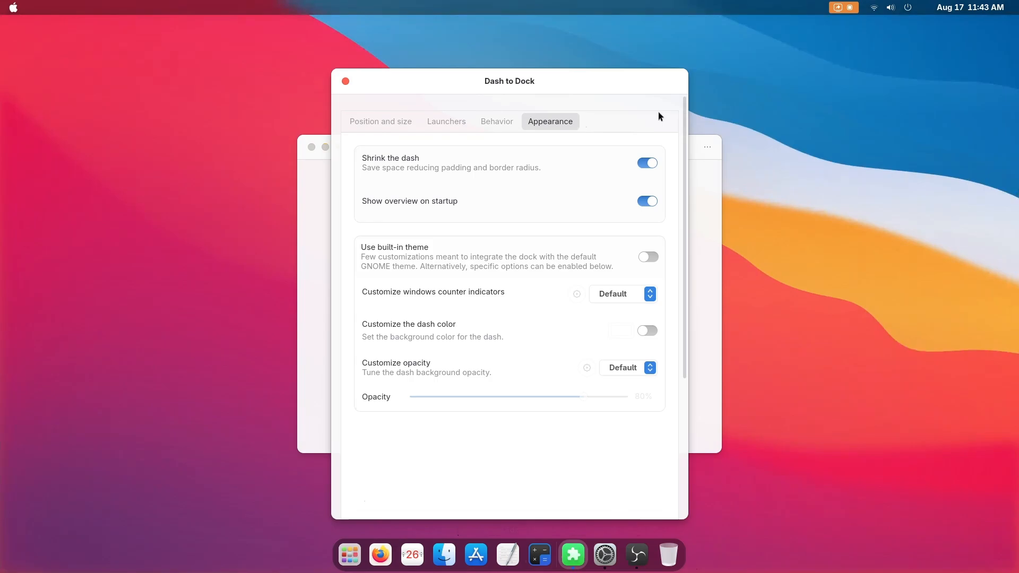
pyautogui.click(646, 163)
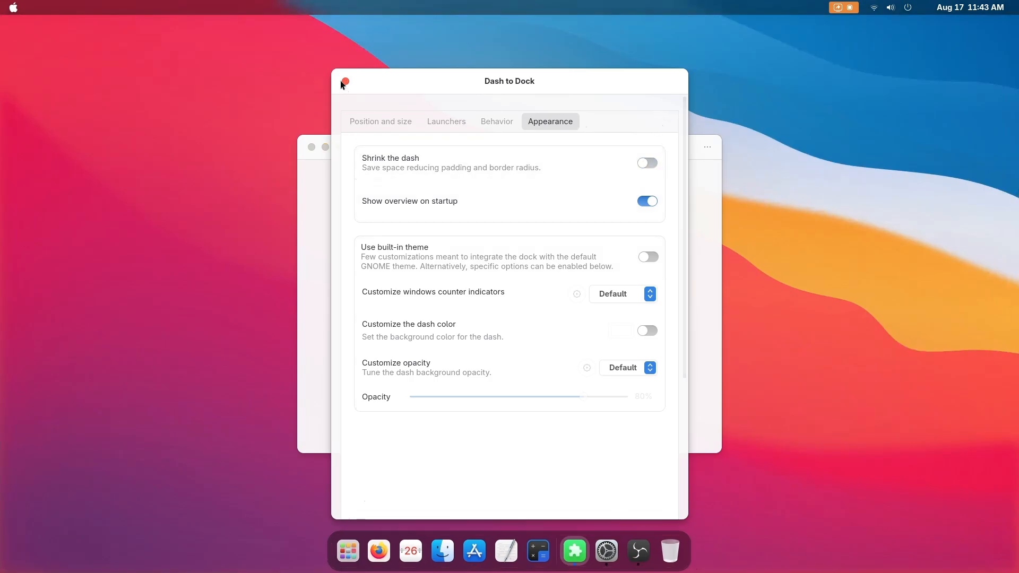
pyautogui.click(344, 81)
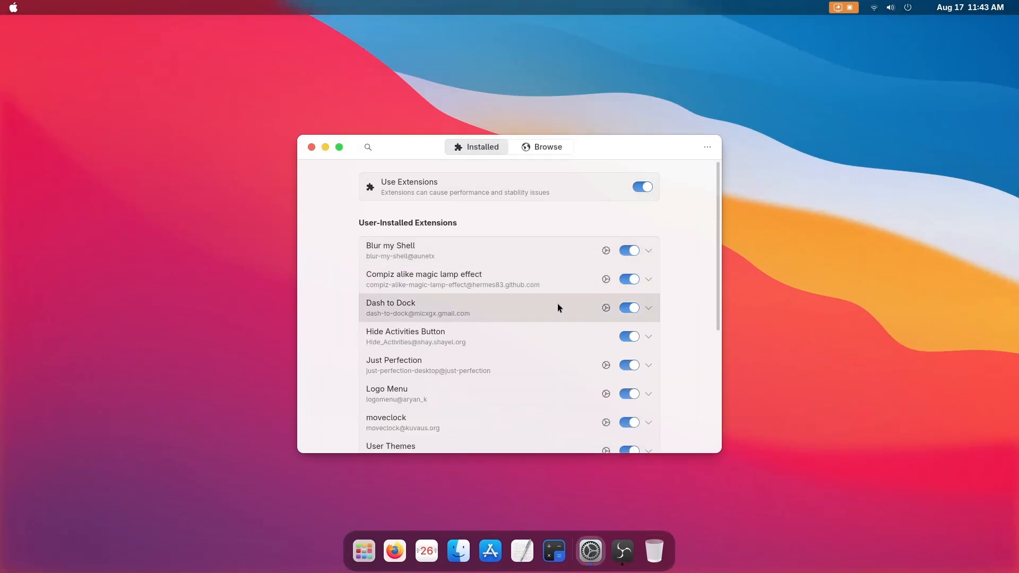
# Review the moveclock extension's options, close them, and quit Extension Manager
pyautogui.click(969, 7)
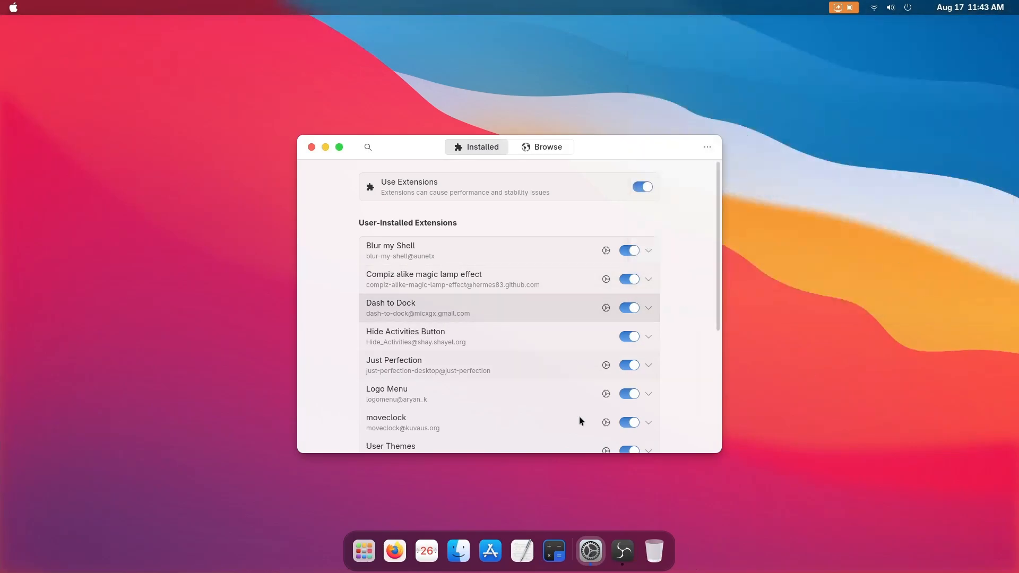
pyautogui.click(604, 421)
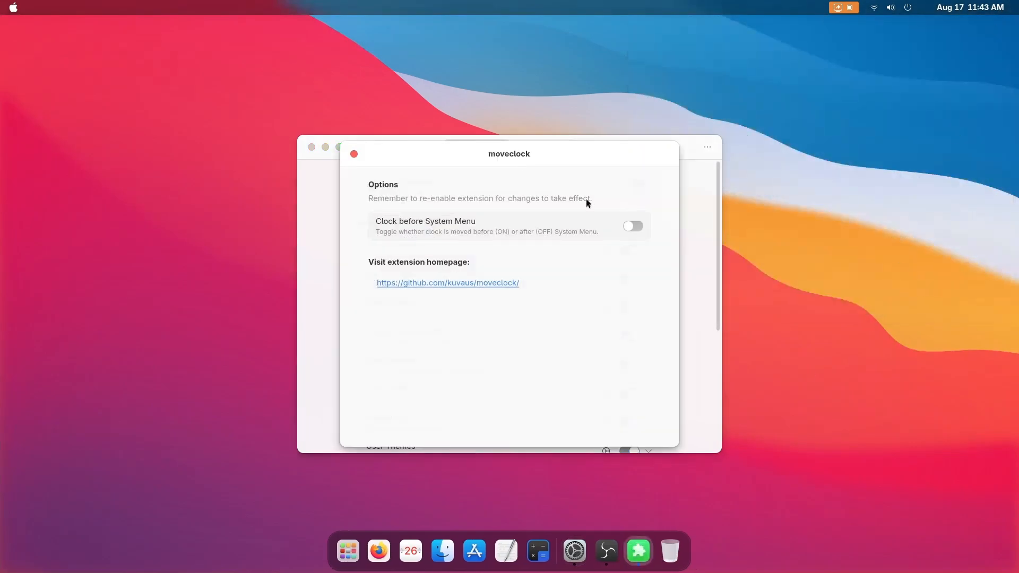
pyautogui.click(632, 225)
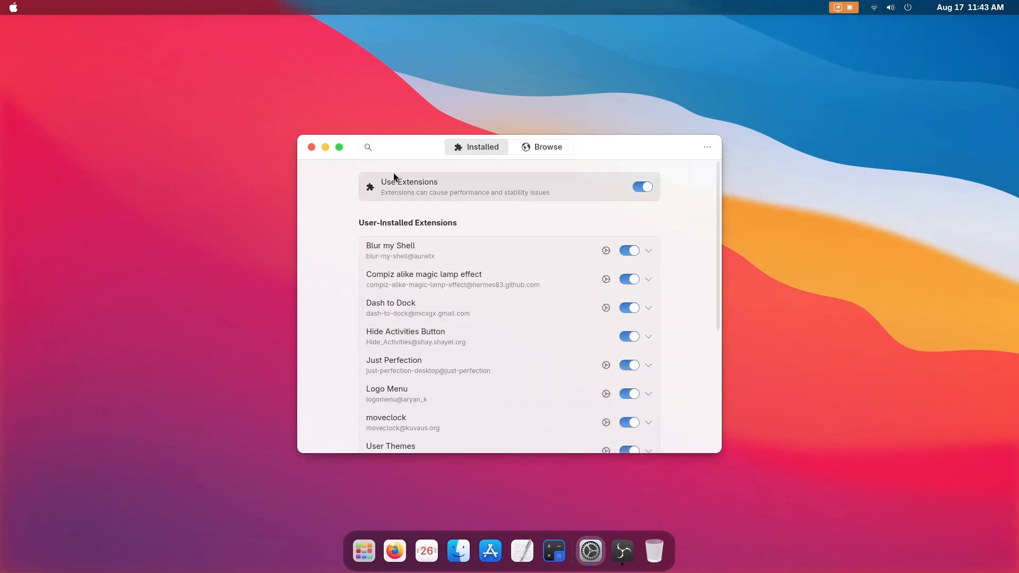
pyautogui.click(311, 146)
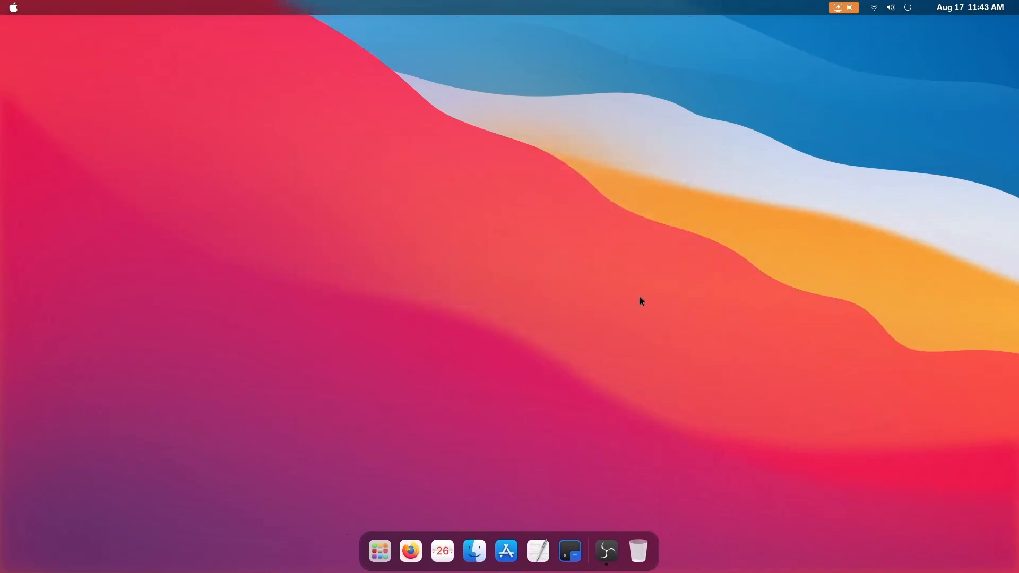
pyautogui.moveTo(773, 379)
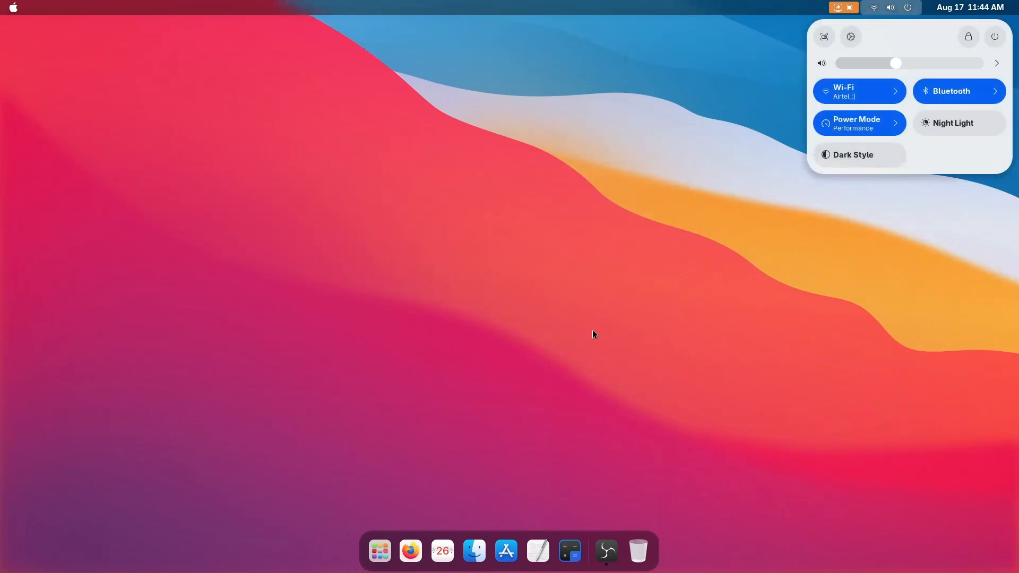
# Launch Files and Firefox from the dock, then bring up Files and Extension Manager alongside
pyautogui.click(474, 550)
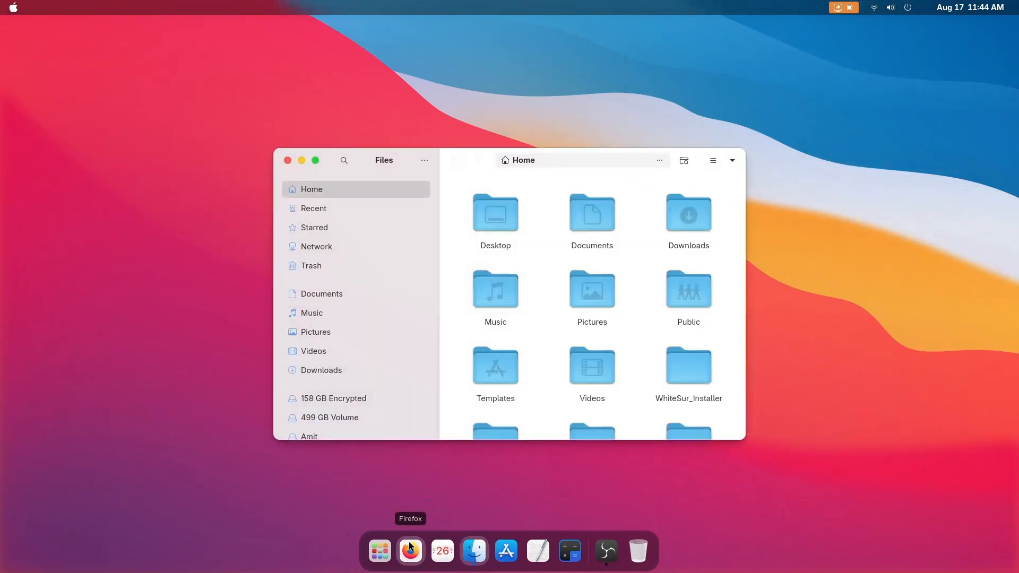
pyautogui.click(409, 550)
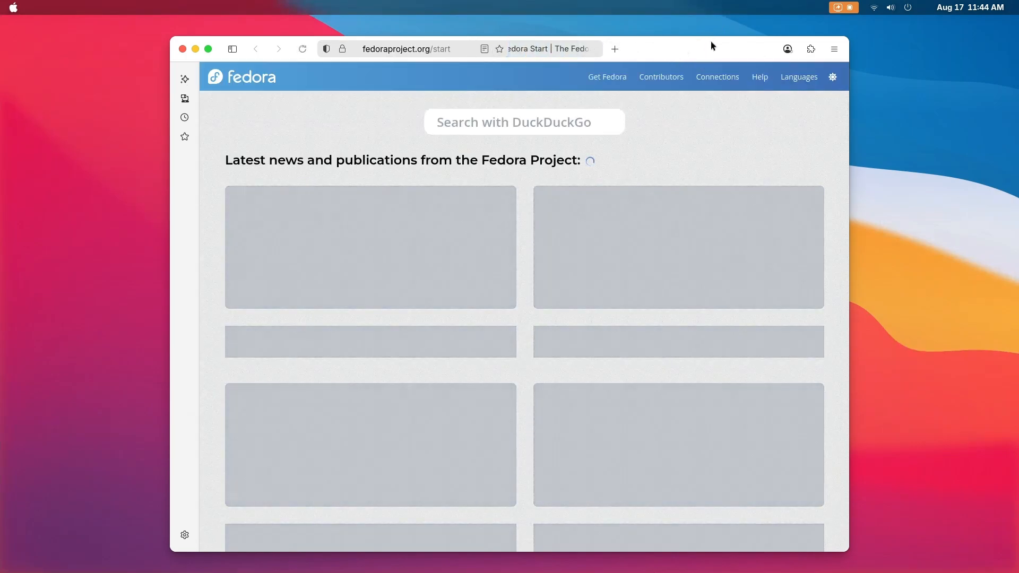
pyautogui.click(473, 551)
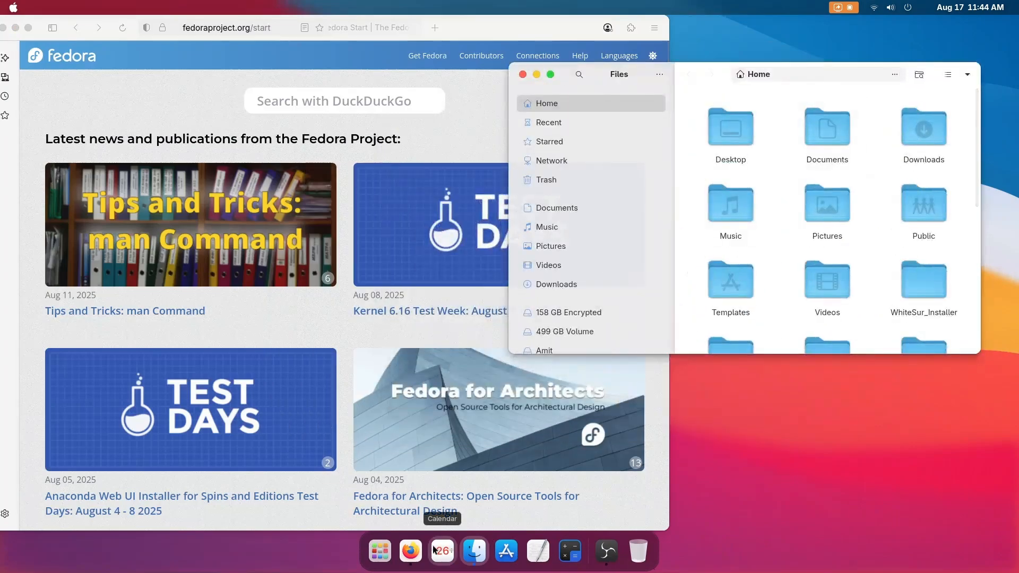
pyautogui.moveTo(534, 189)
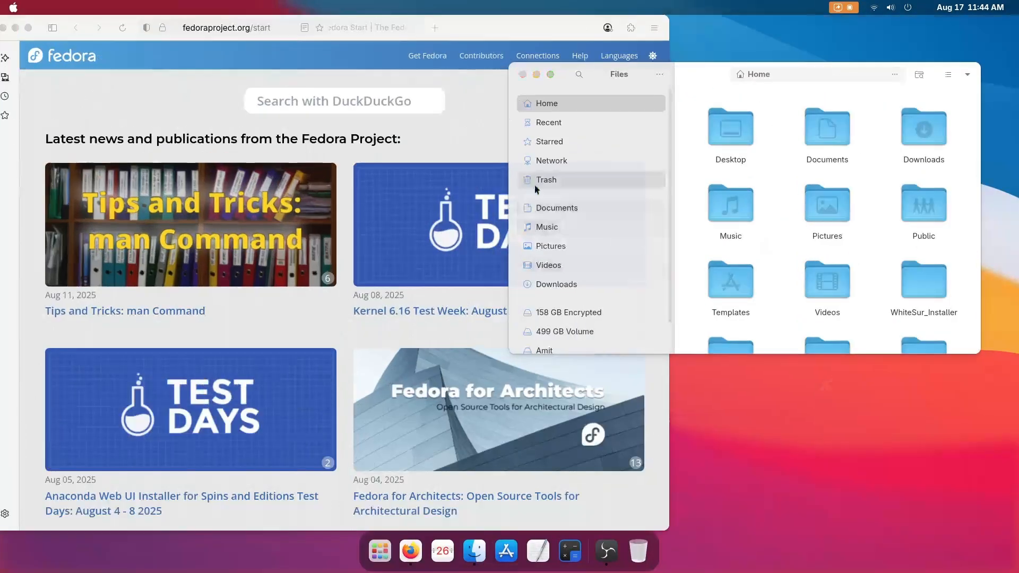
pyautogui.click(620, 551)
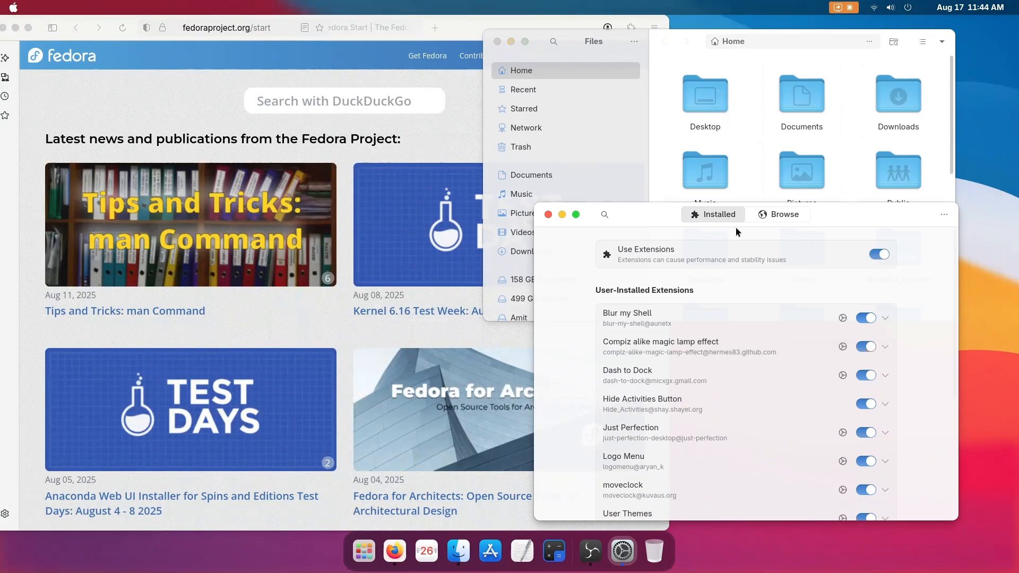
# Switch to Dark Style, browse into Pictures > Screenshots, and close the file manager
pyautogui.click(890, 7)
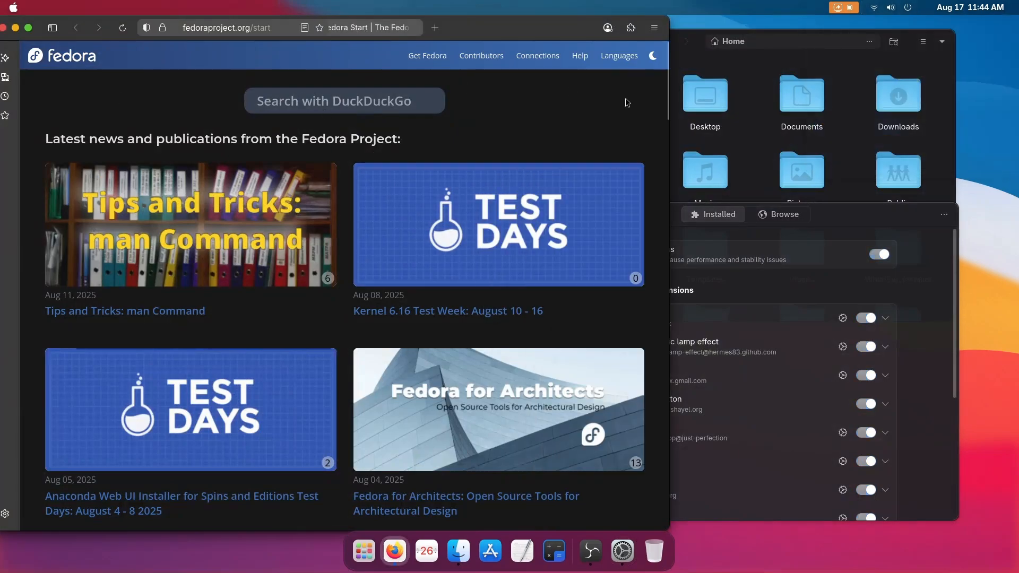
pyautogui.click(524, 214)
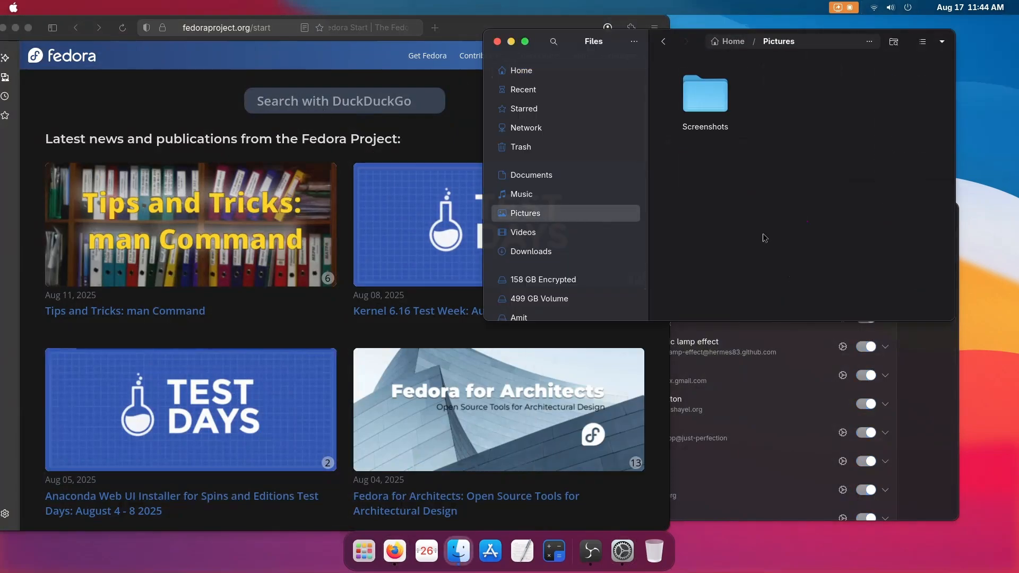
pyautogui.doubleClick(705, 95)
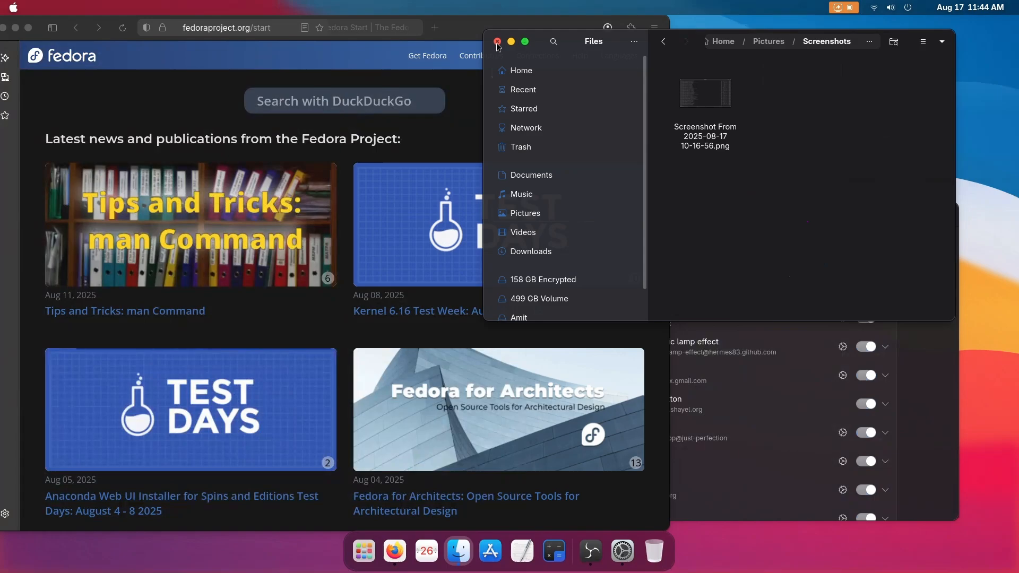
pyautogui.click(496, 41)
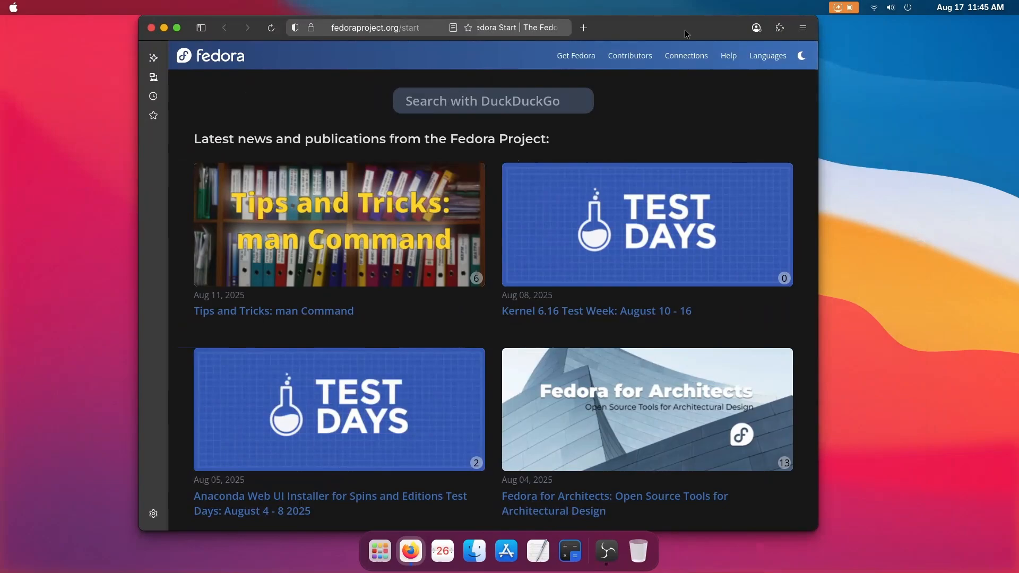
pyautogui.moveTo(714, 26)
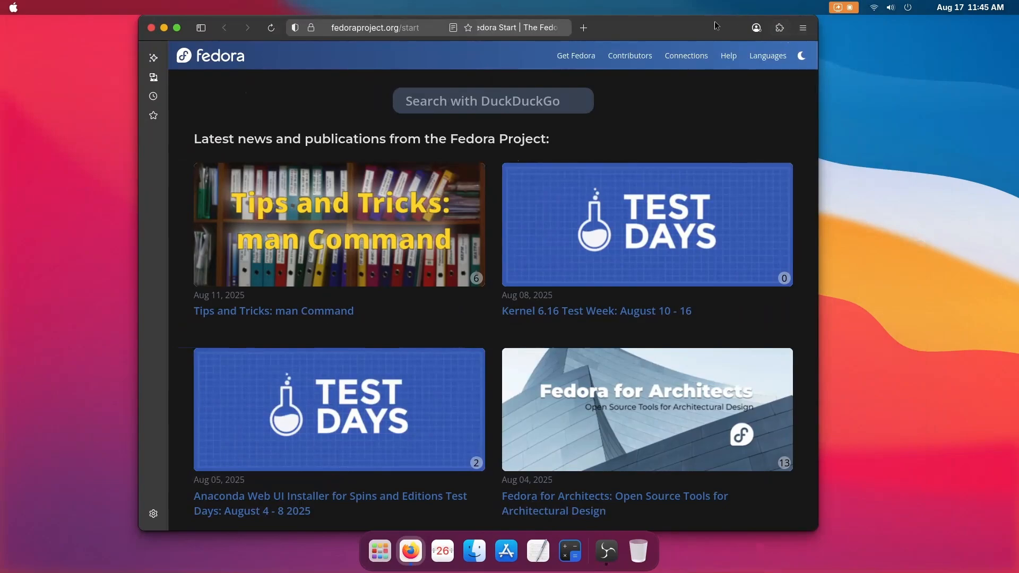
pyautogui.moveTo(664, 33)
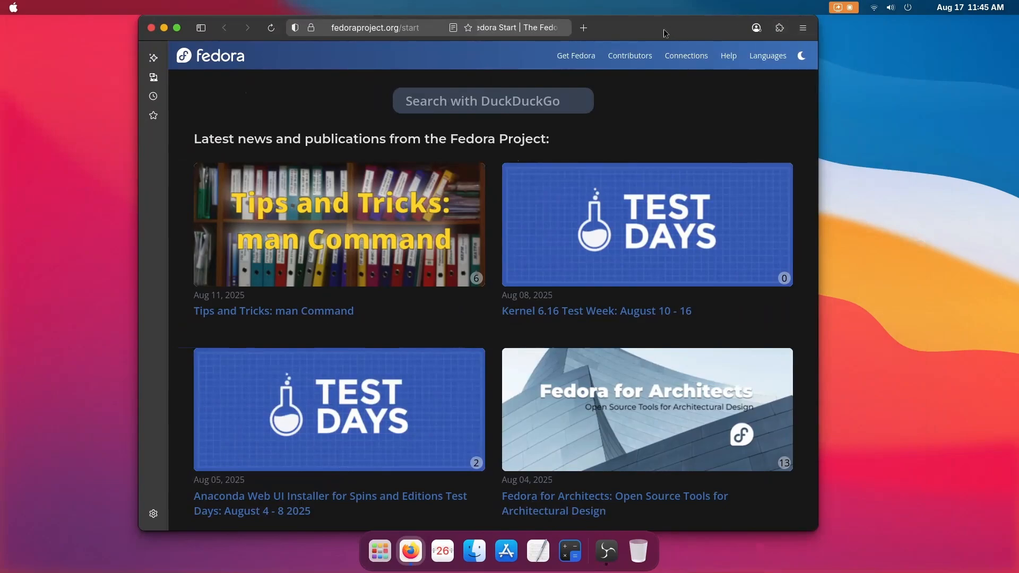